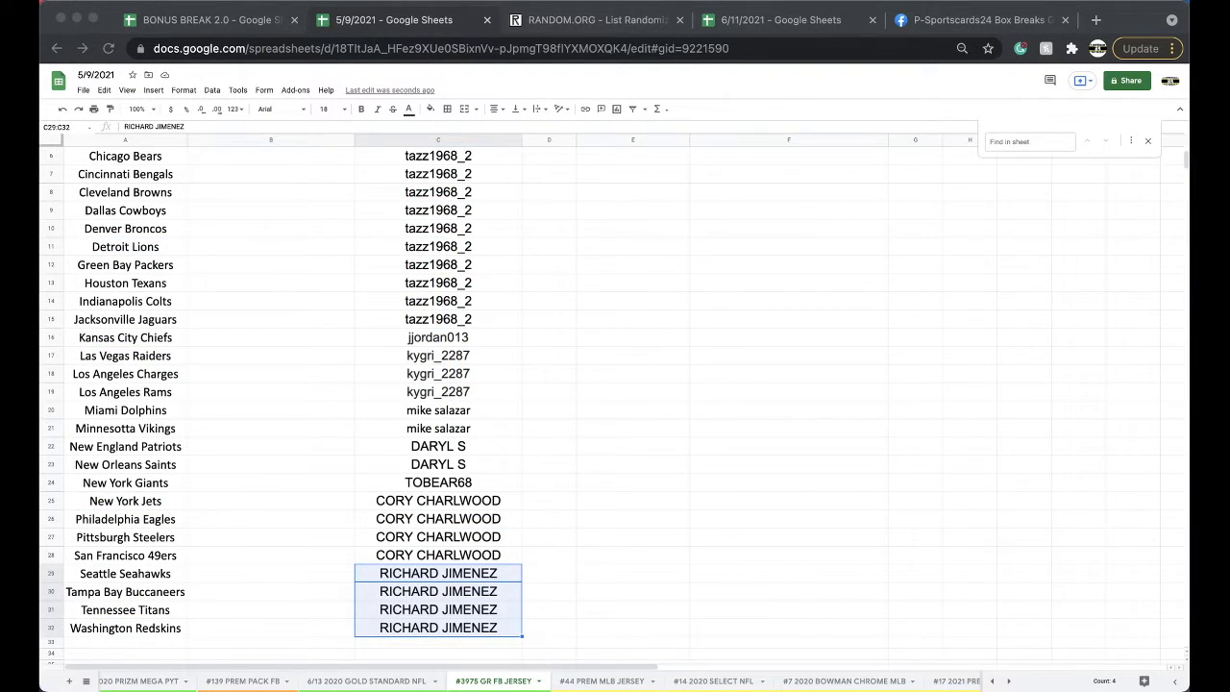
Select and copy the column of 32 participant names beside the teams
scroll(up, 3)
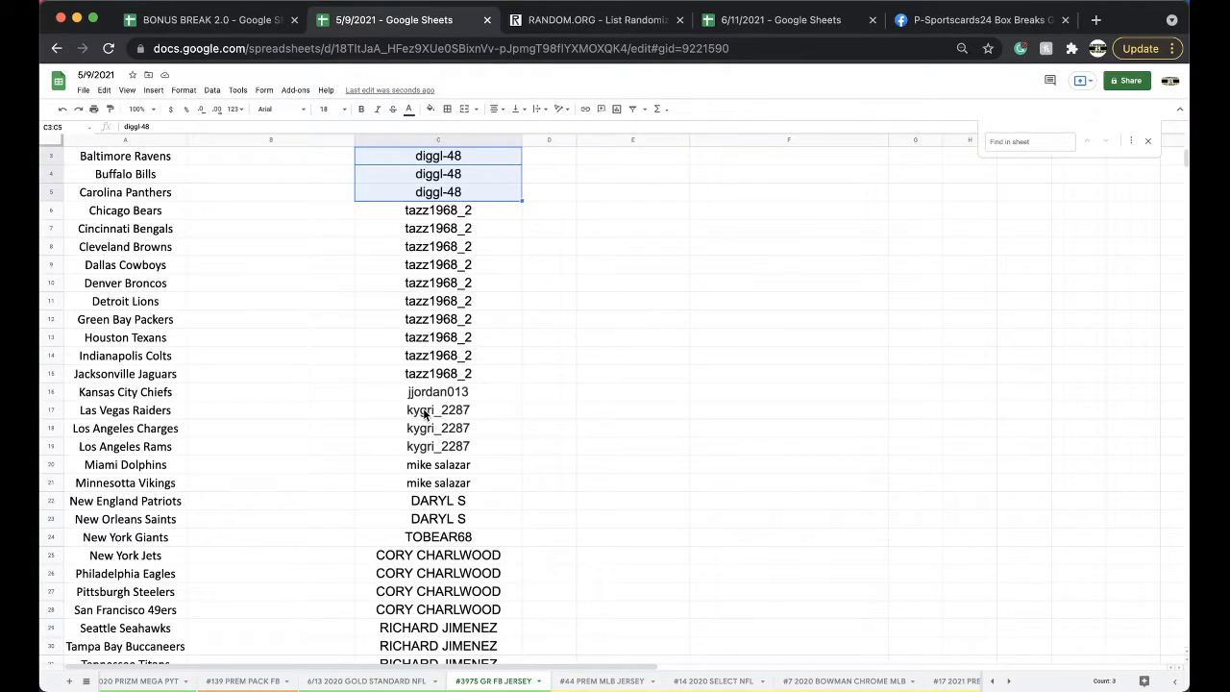
click(438, 411)
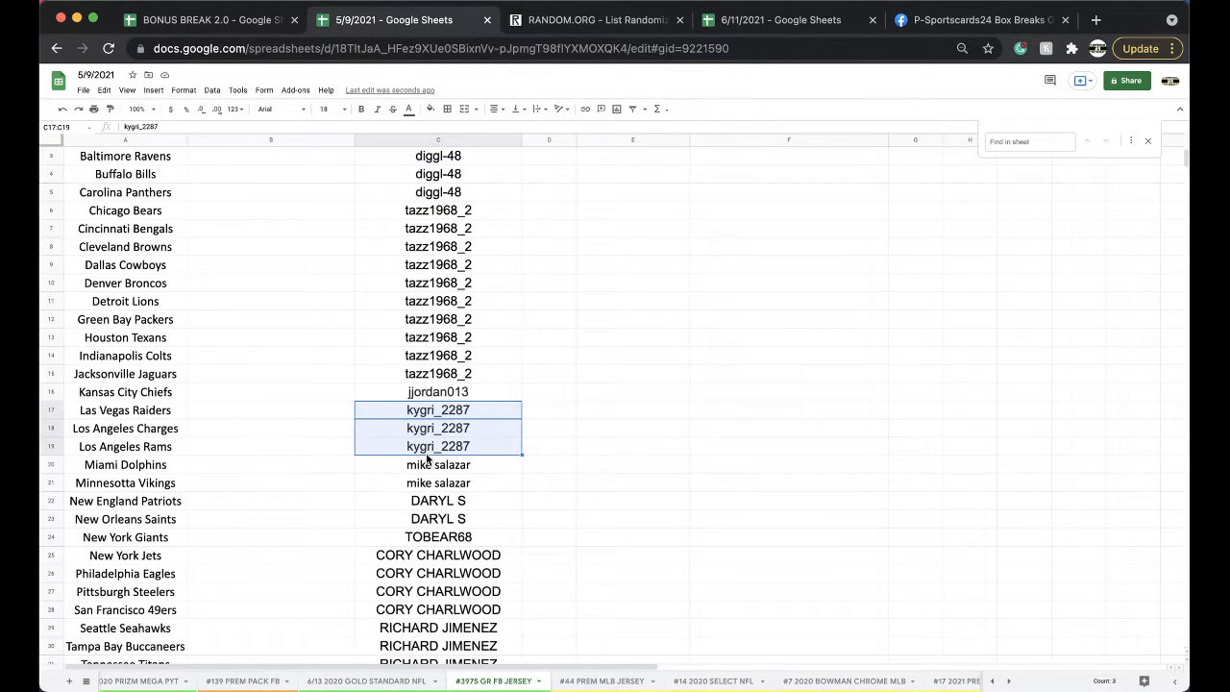
scroll(down, 3)
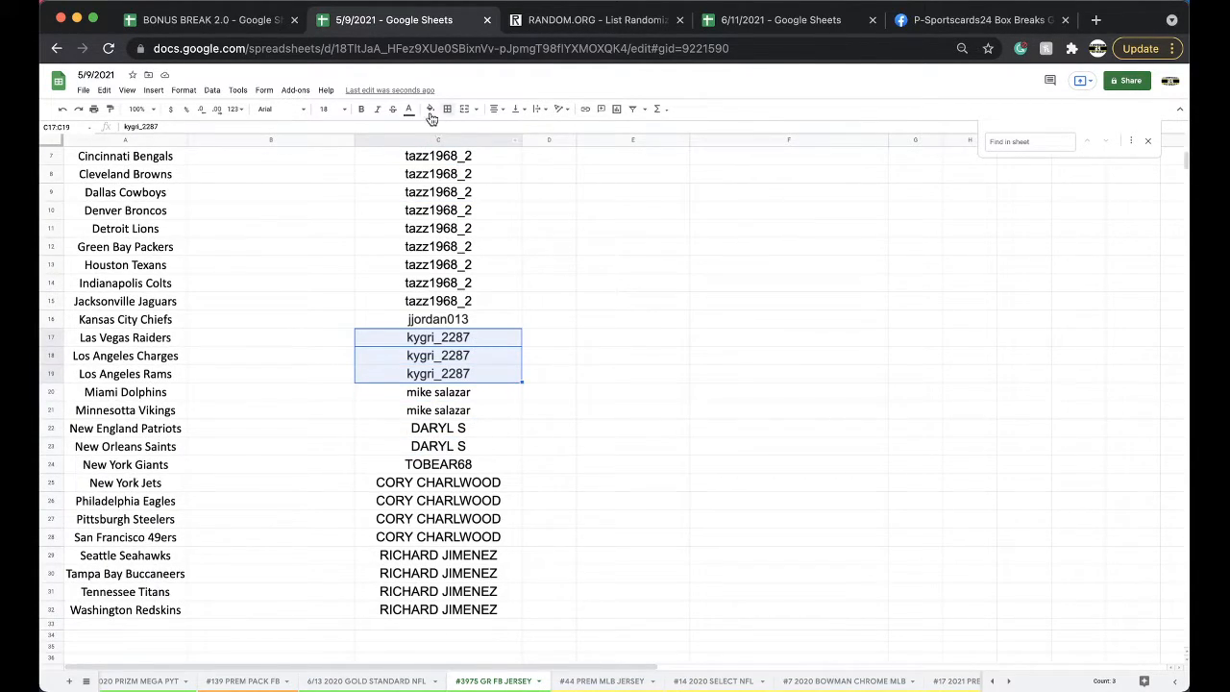
click(439, 140)
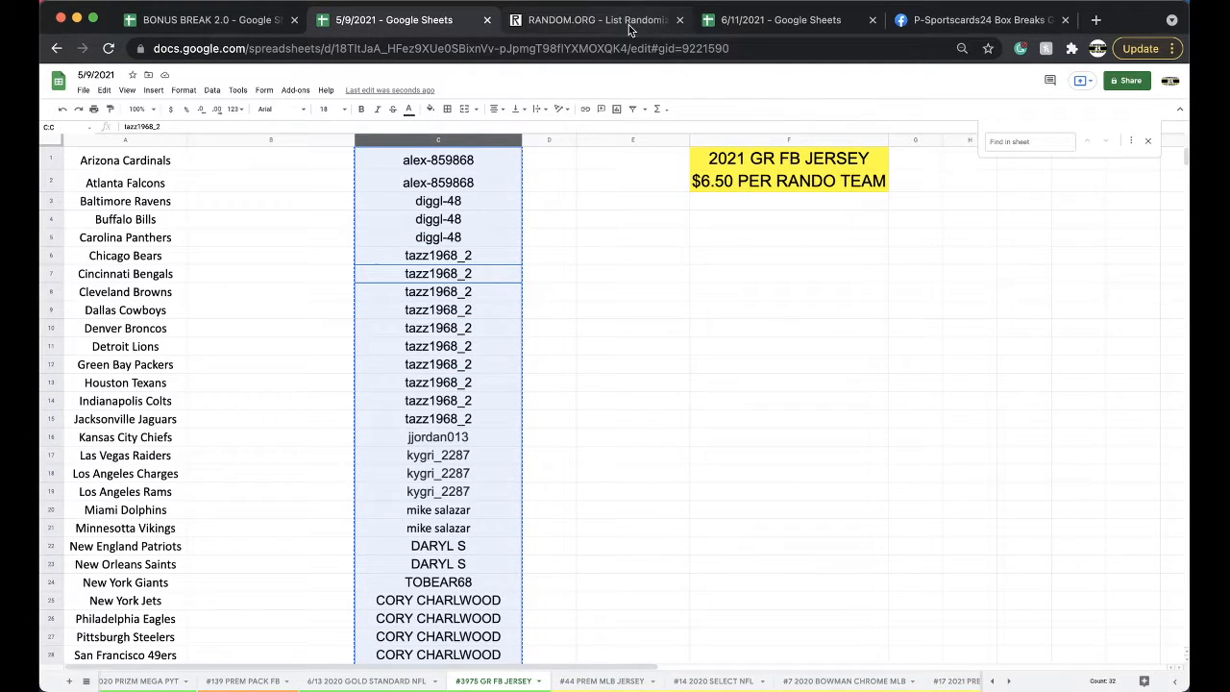
Paste the names into the List Randomizer, shuffle them four times and return to the sheet
click(595, 19)
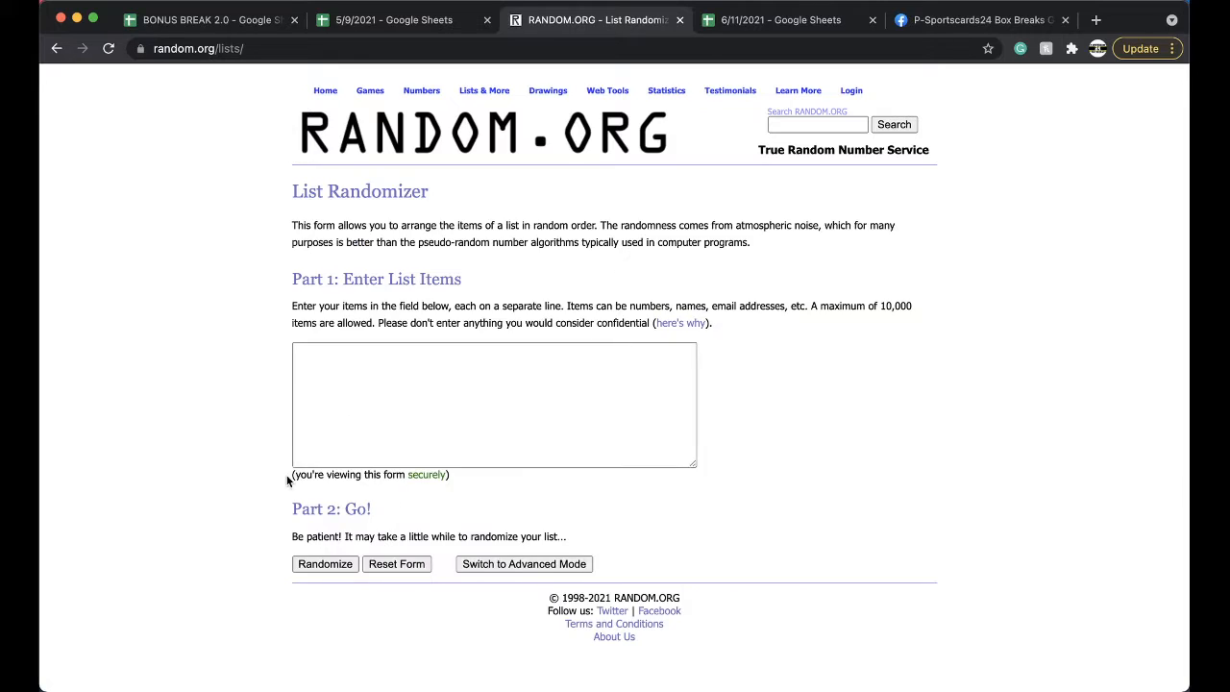
click(324, 564)
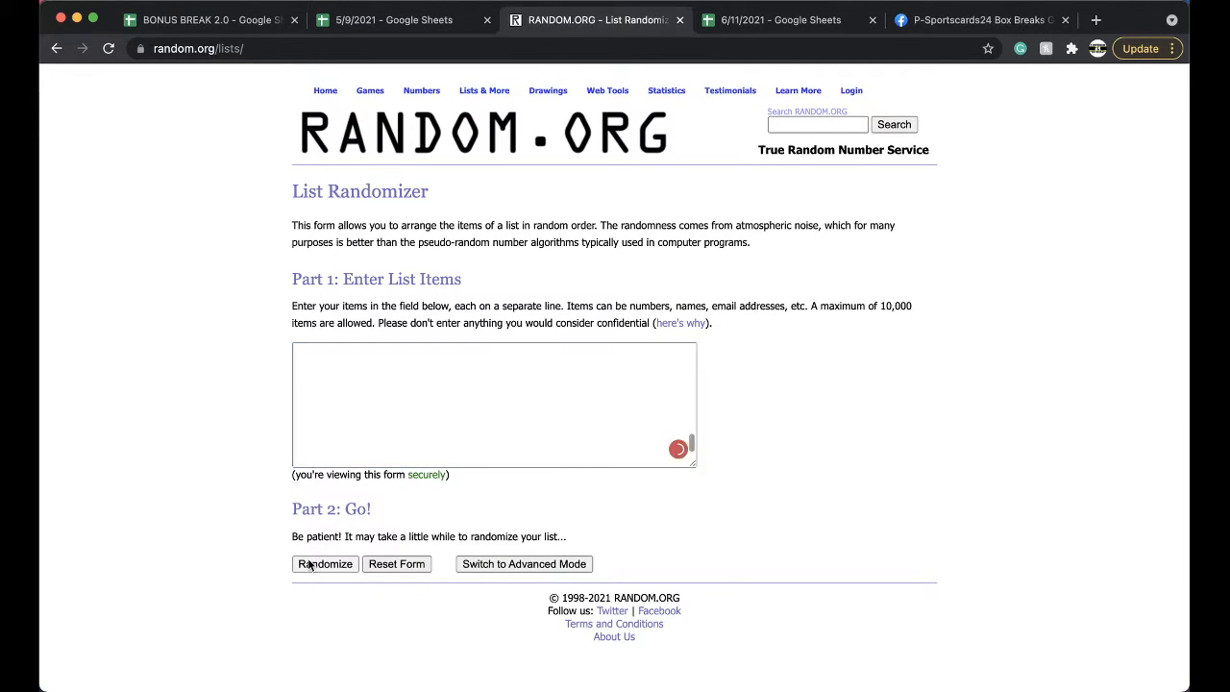
click(324, 565)
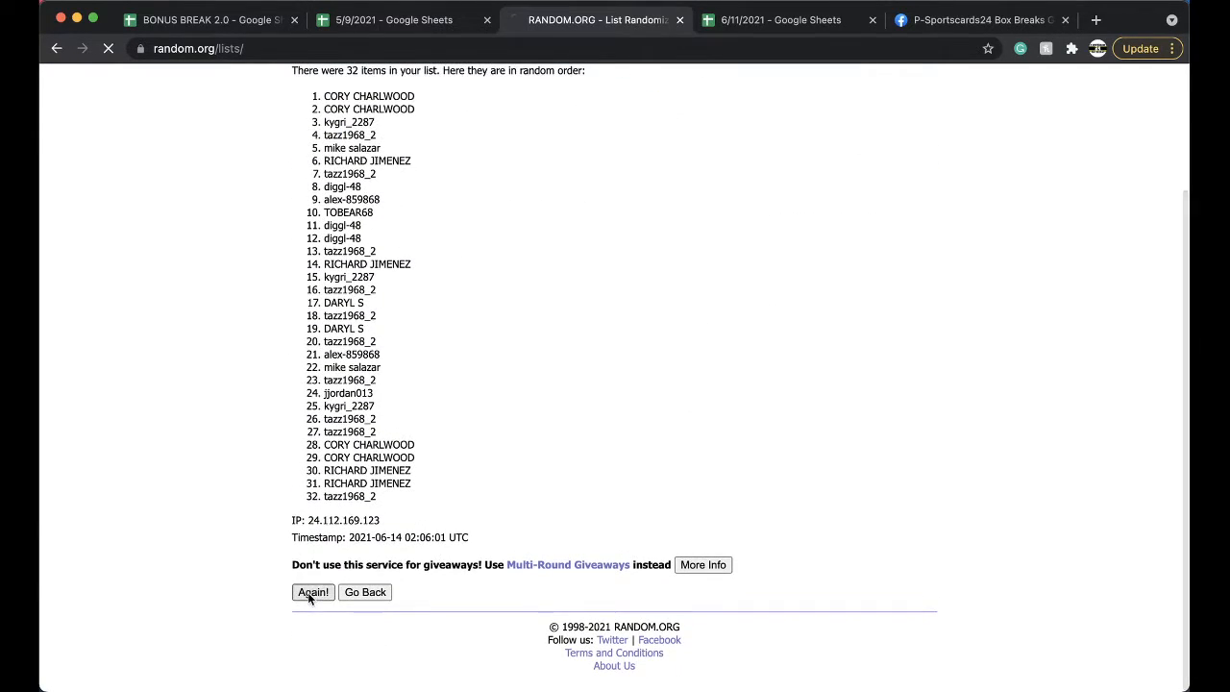
click(312, 592)
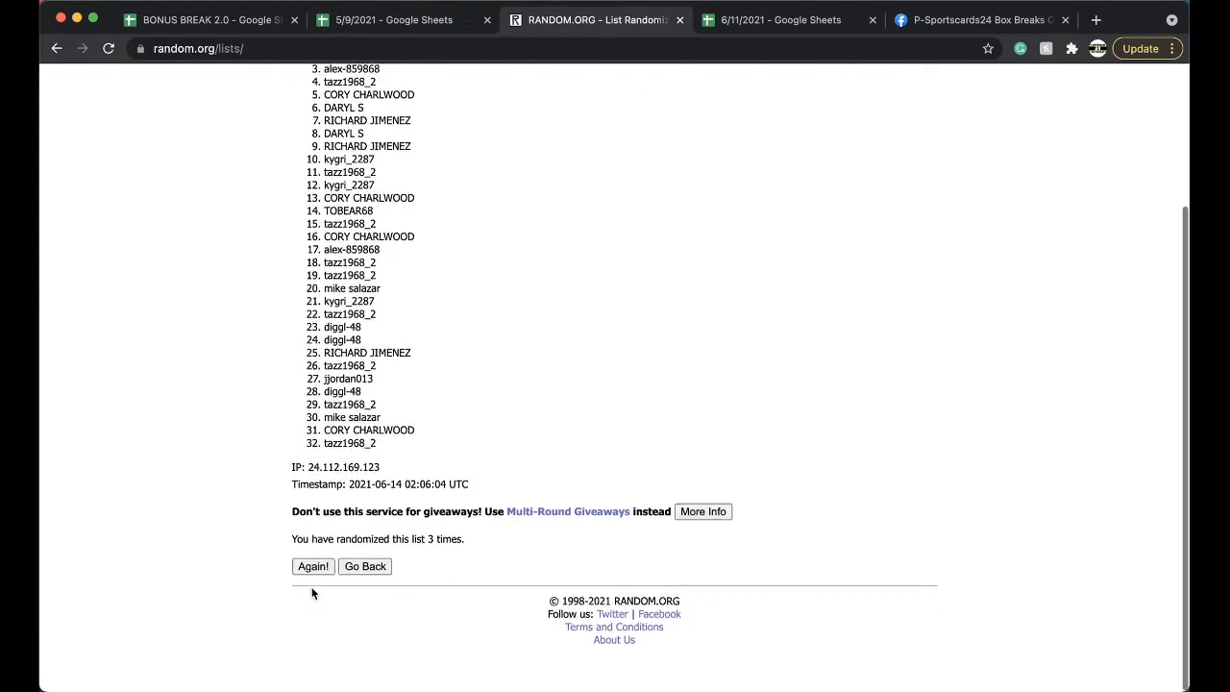
click(314, 565)
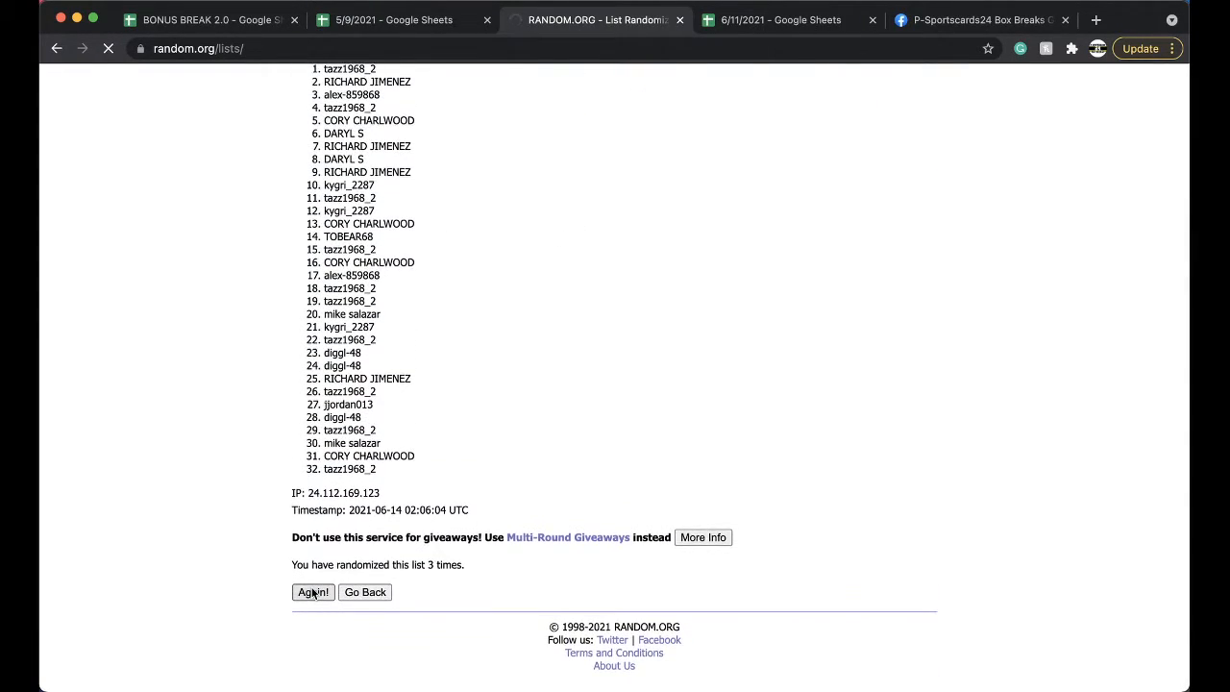
click(311, 592)
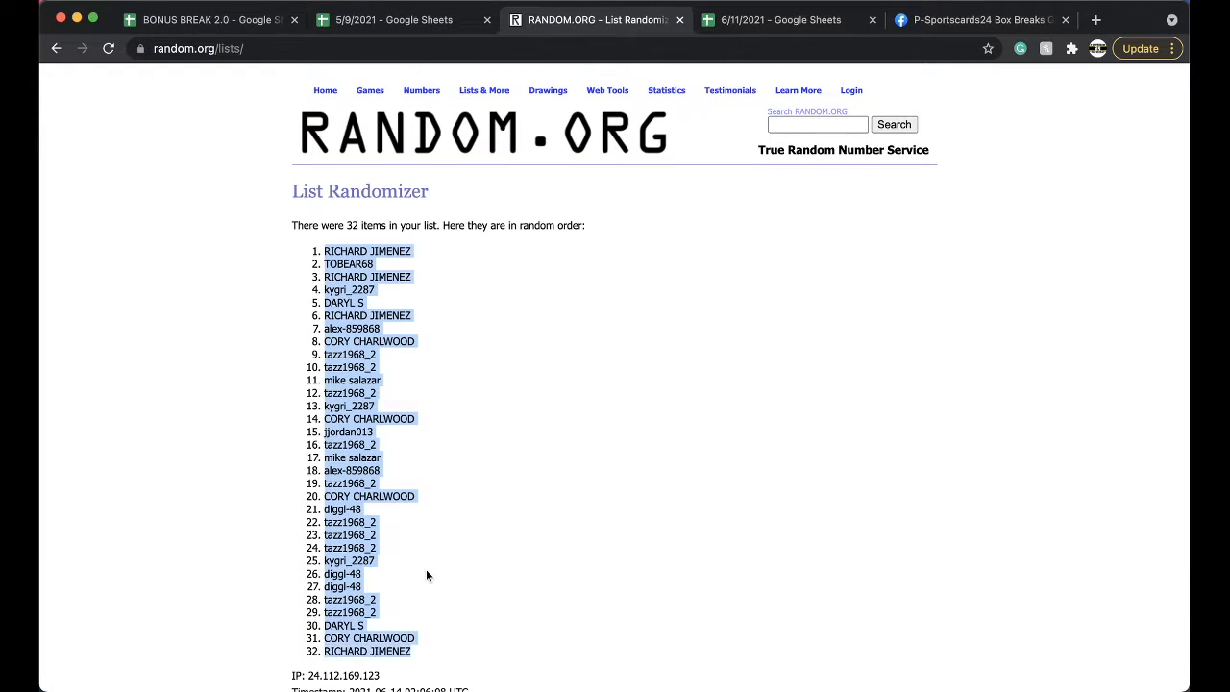
click(394, 20)
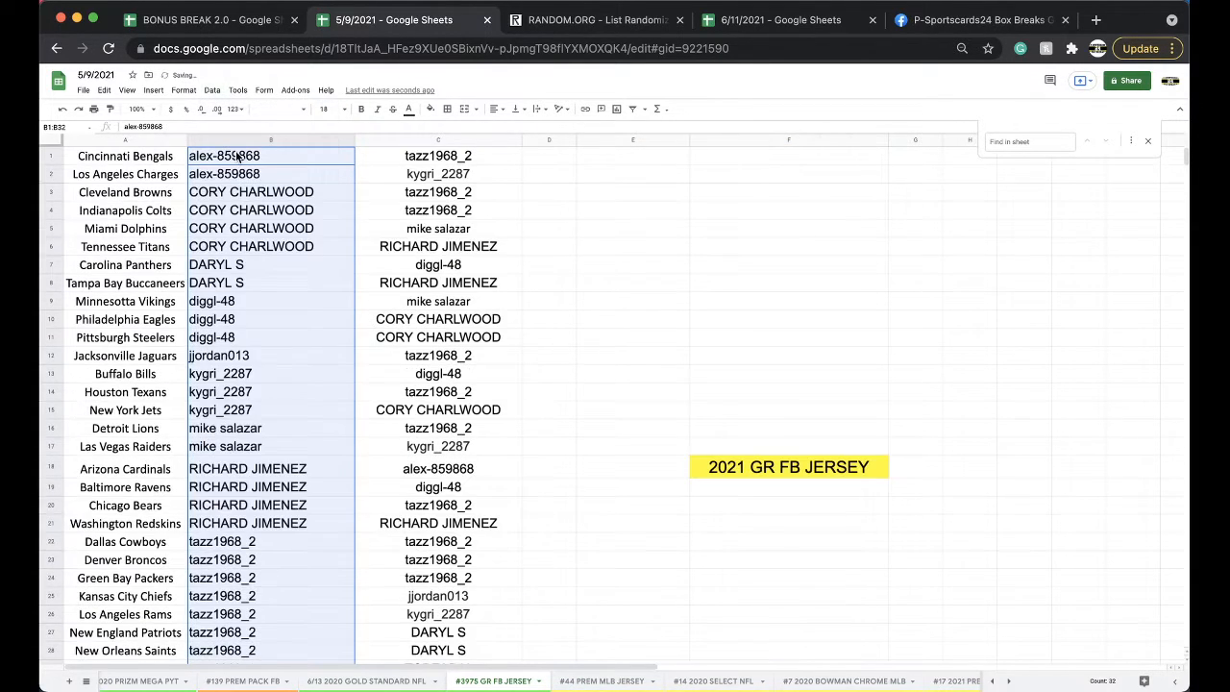
click(271, 192)
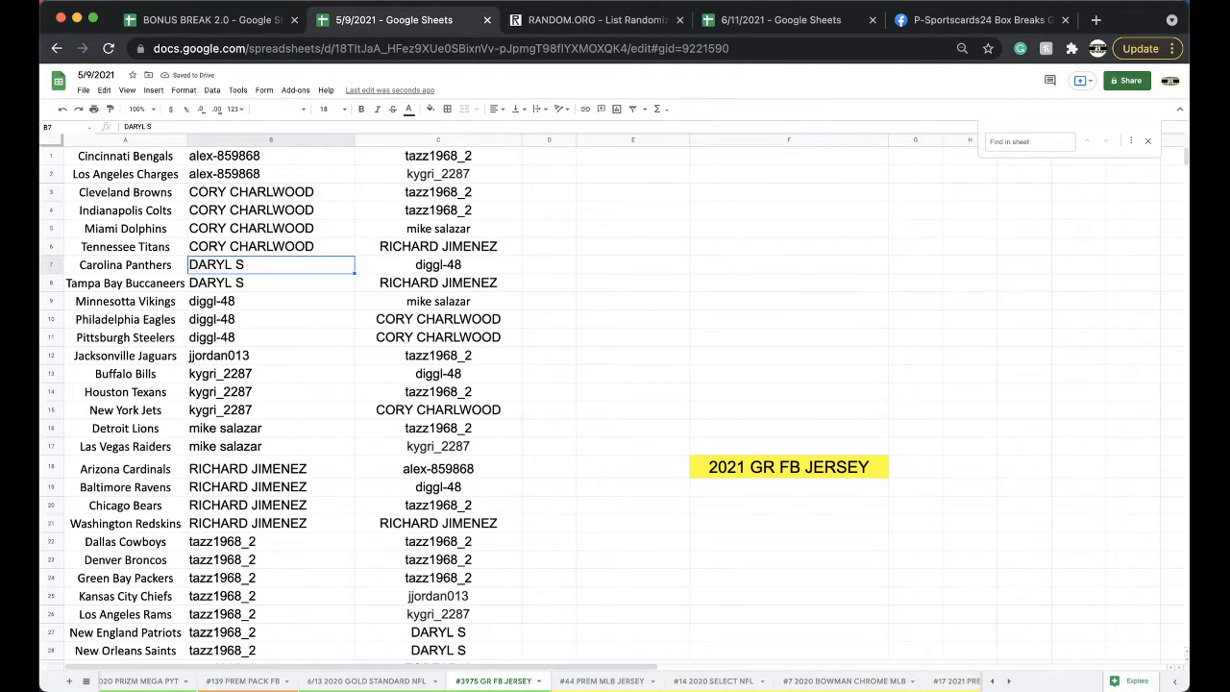
click(271, 300)
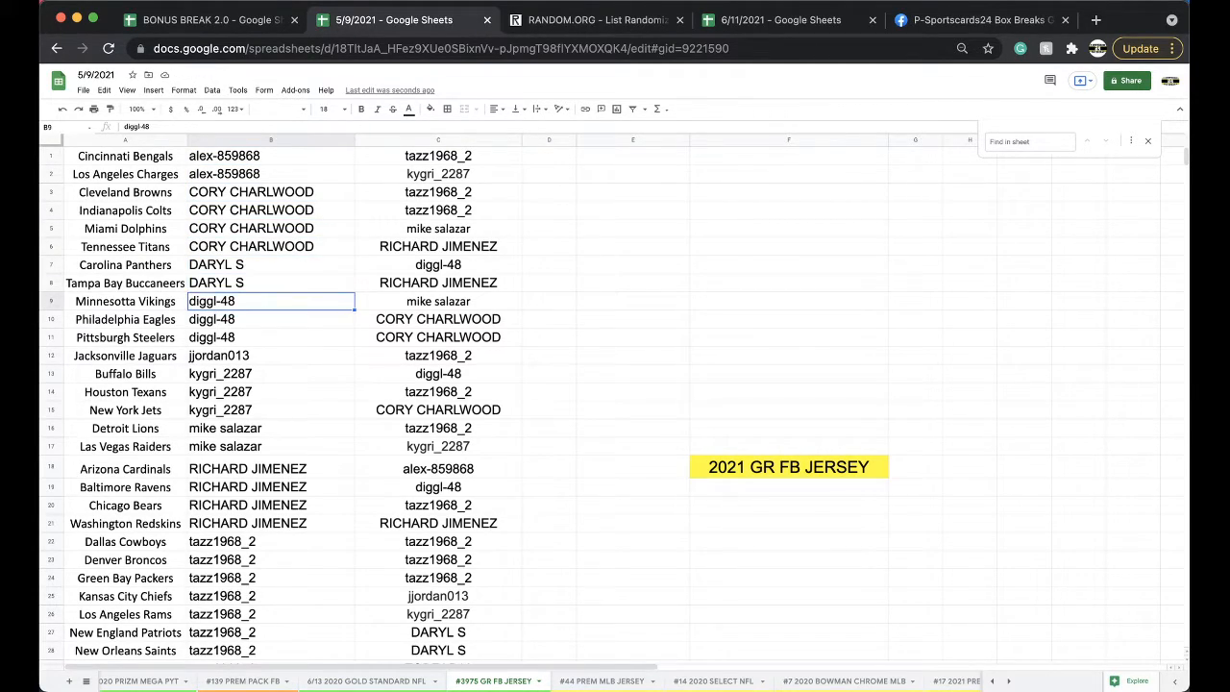
click(268, 356)
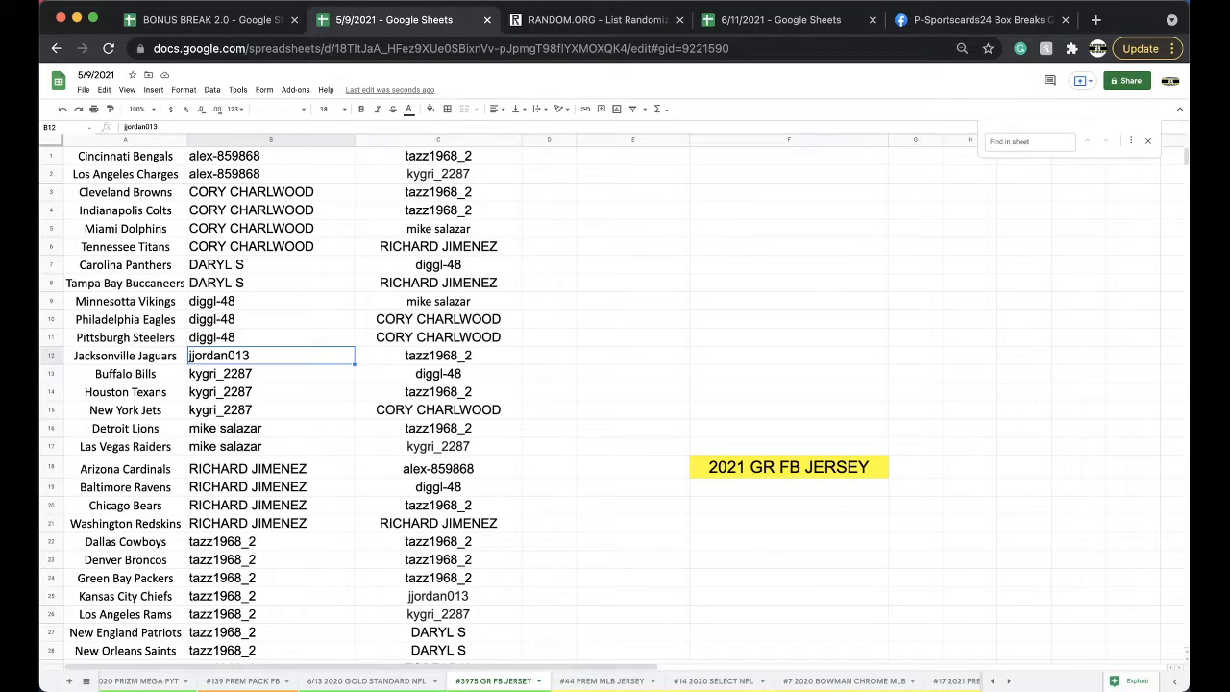
click(269, 410)
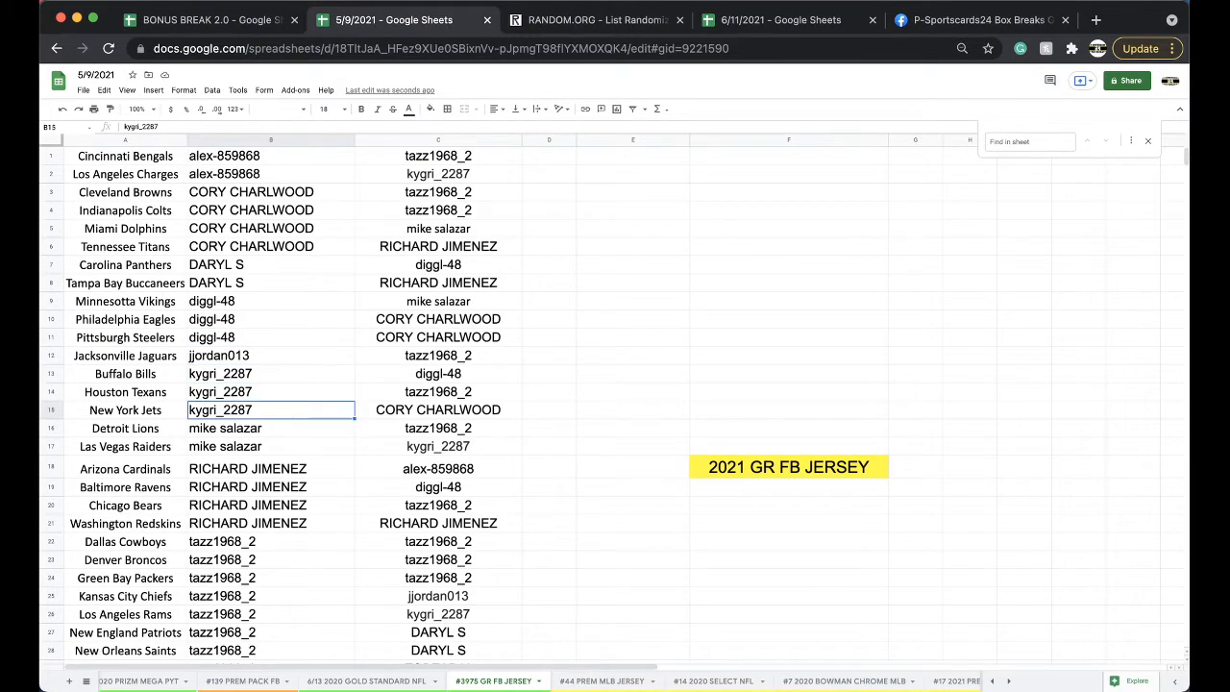
click(268, 445)
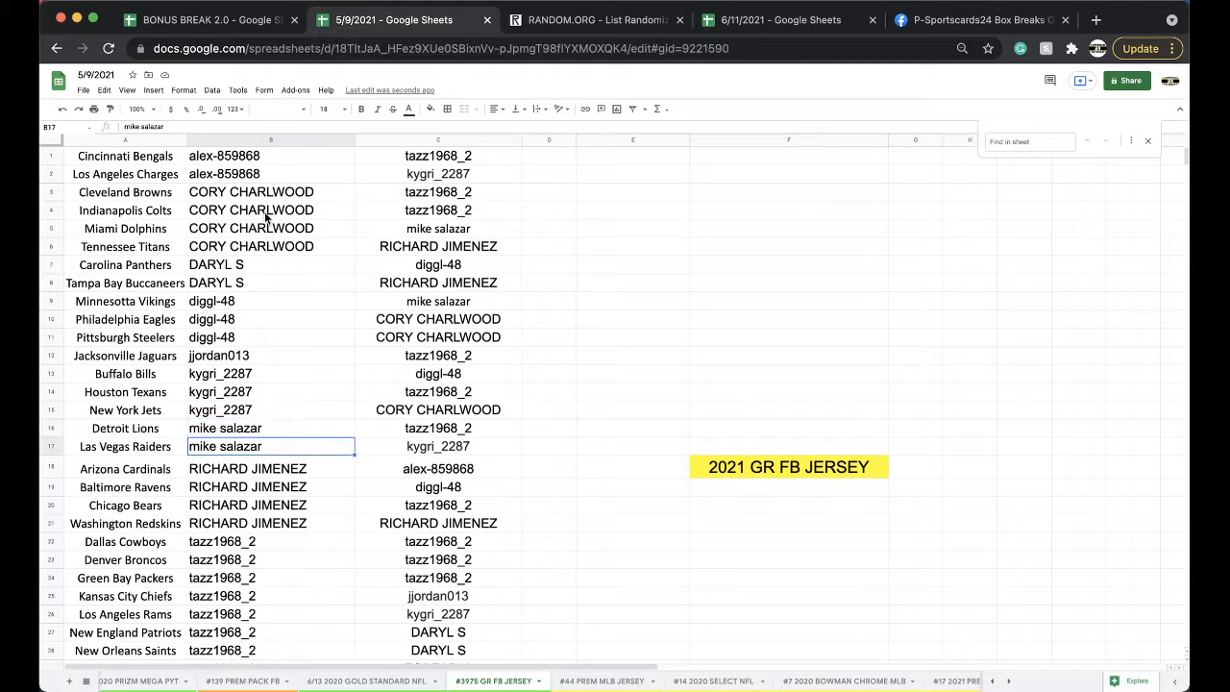
scroll(down, 3)
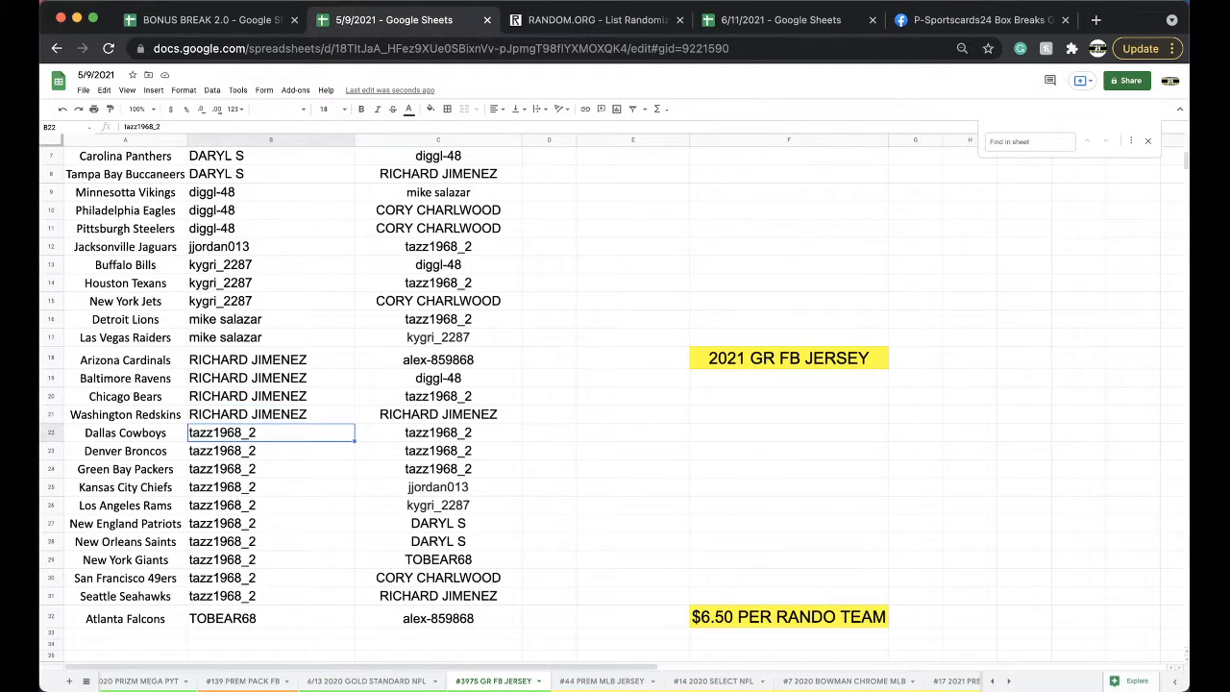
click(271, 523)
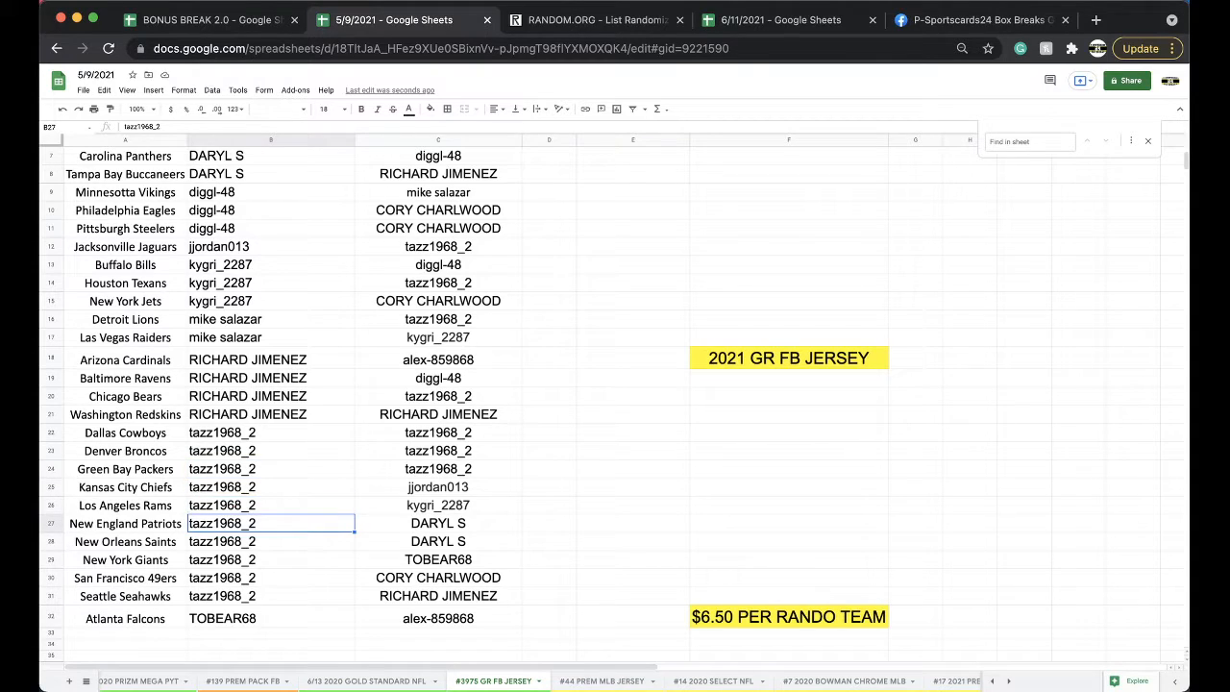
click(269, 618)
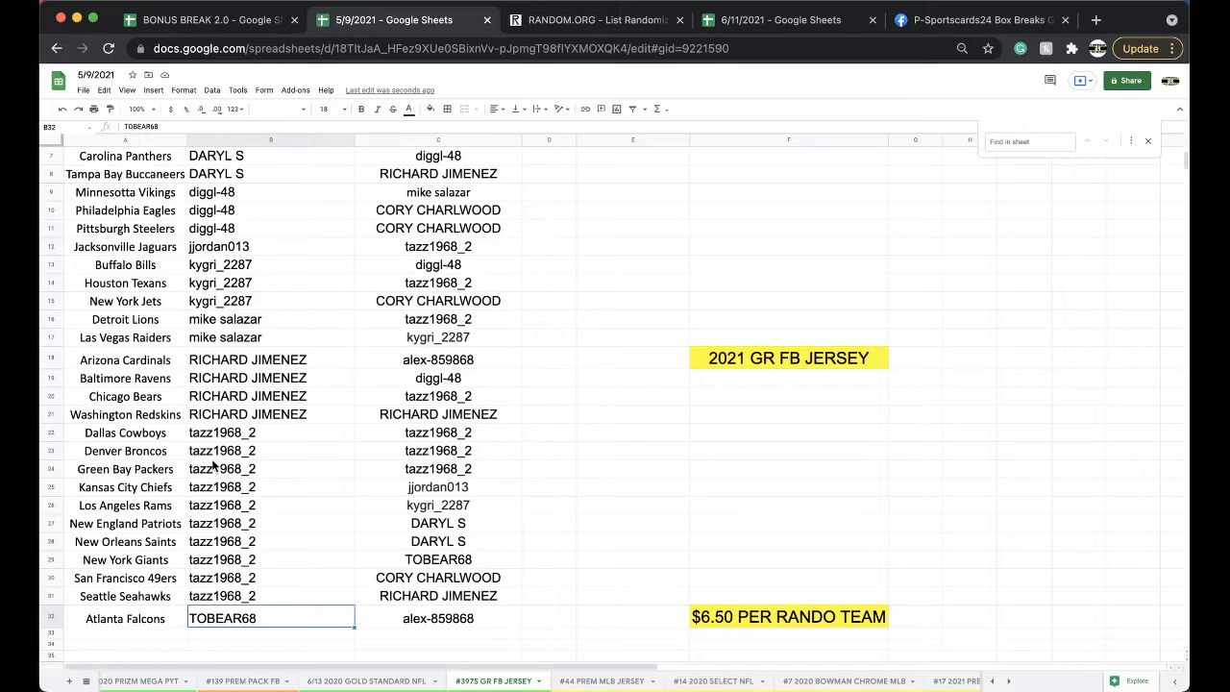
scroll(up, 3)
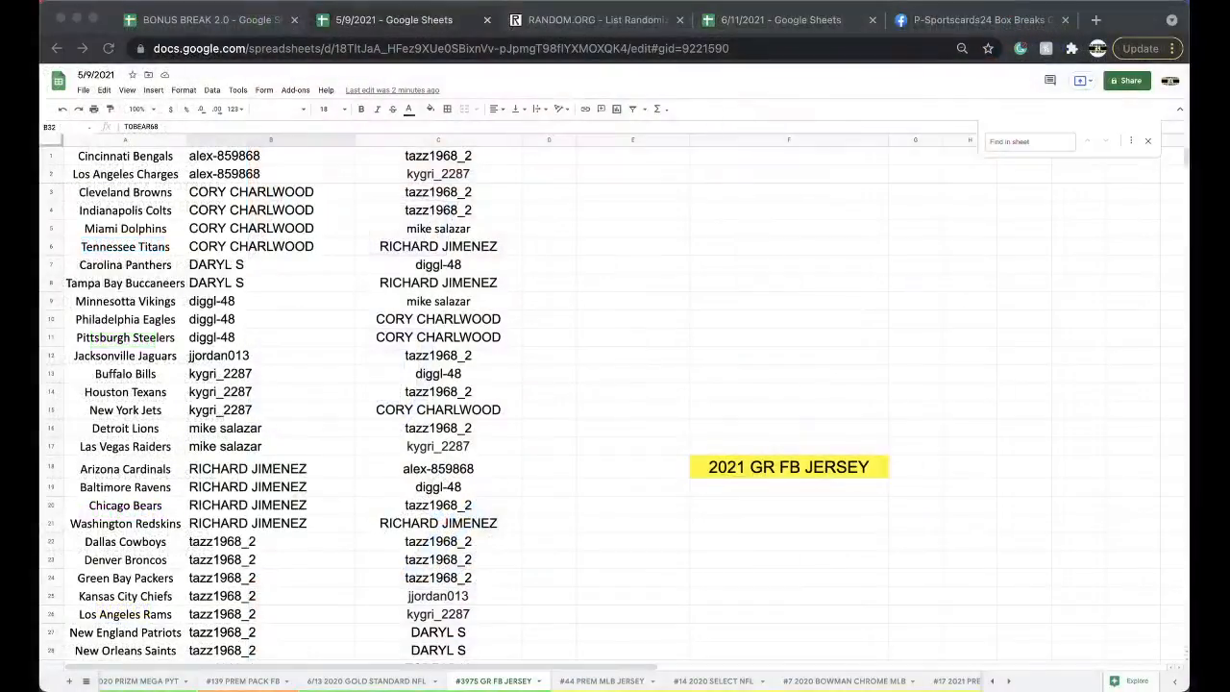
scroll(down, 3)
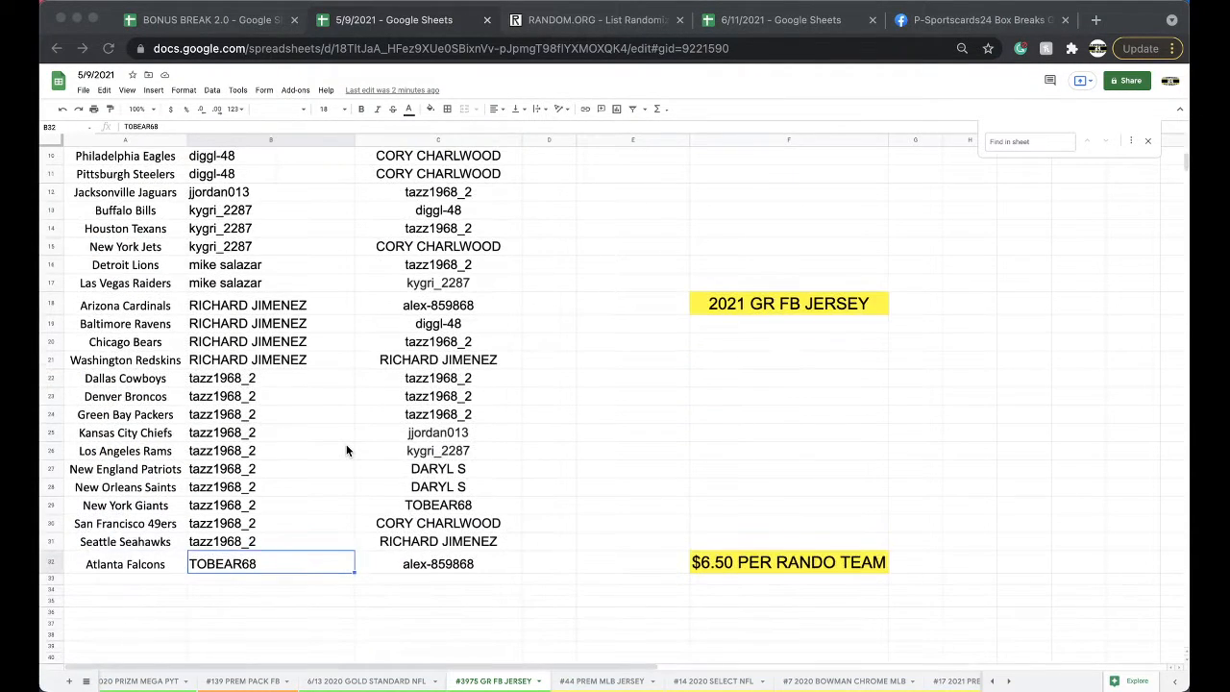
mouse_move(334, 324)
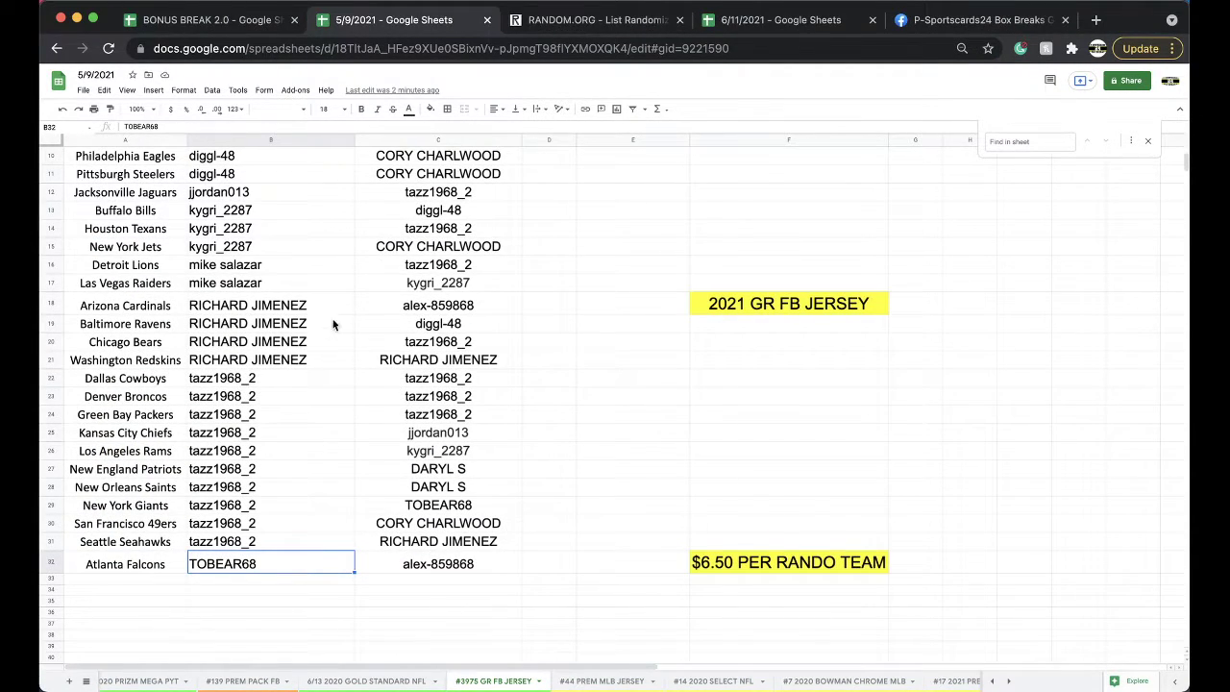
click(269, 377)
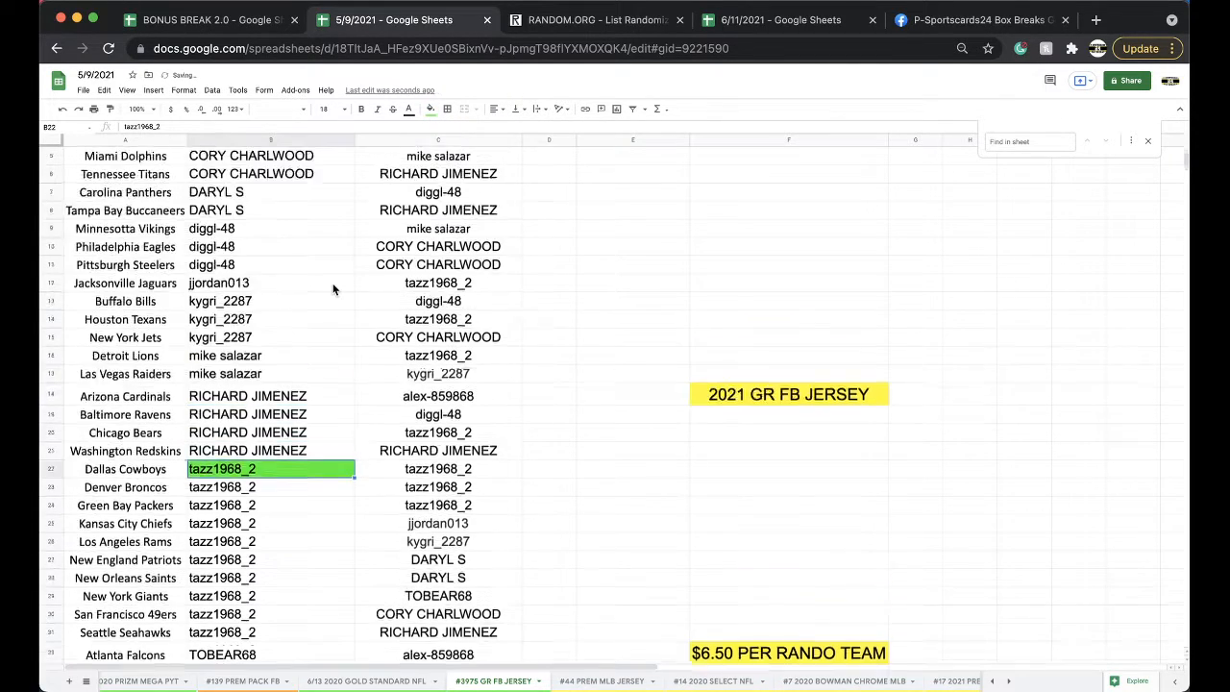
click(211, 90)
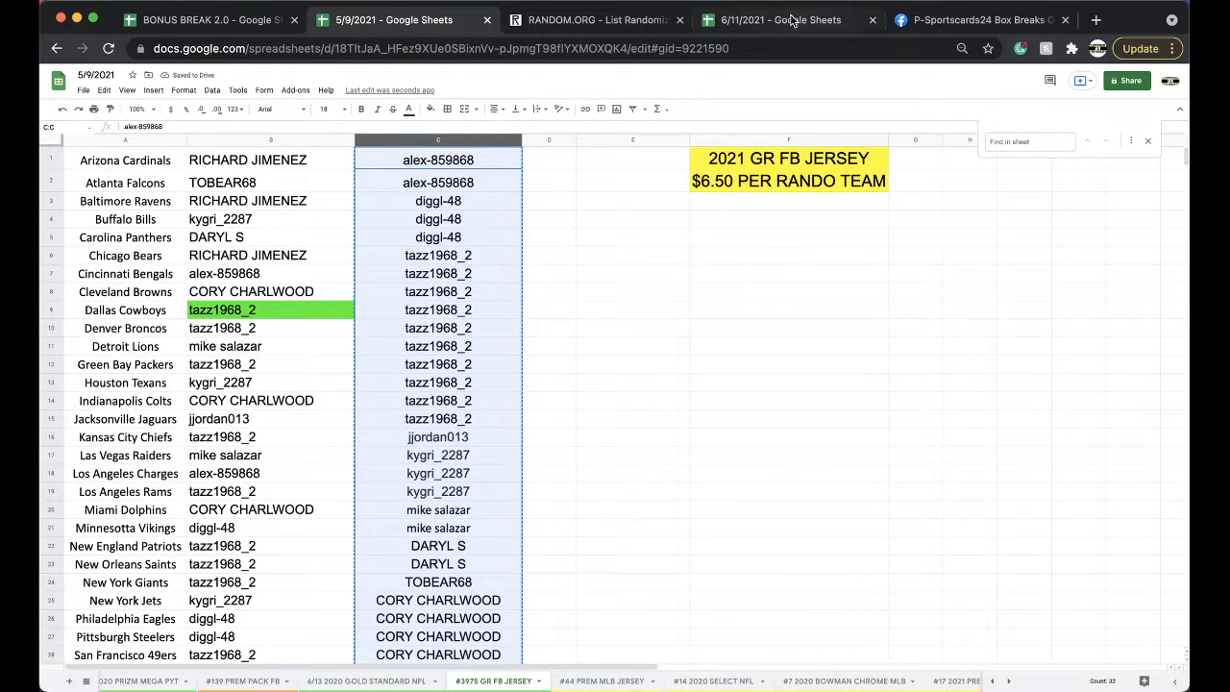
Reshuffle the 32 names on the List Randomizer four times
click(595, 19)
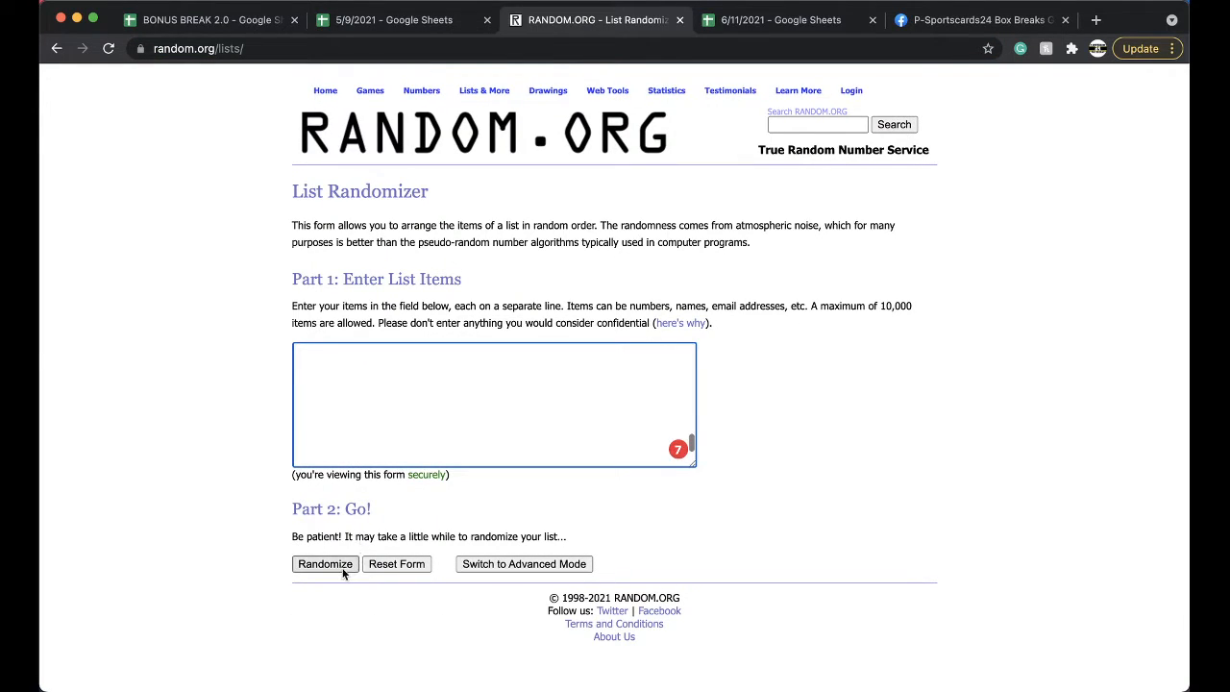
click(324, 564)
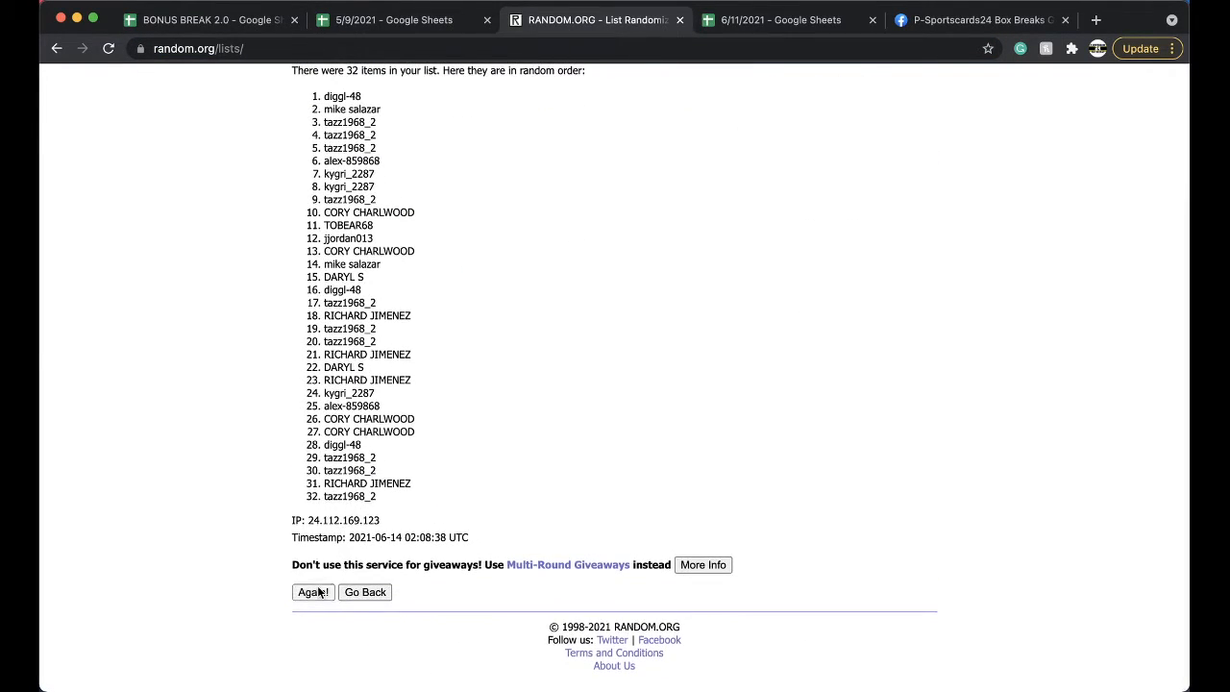
click(311, 591)
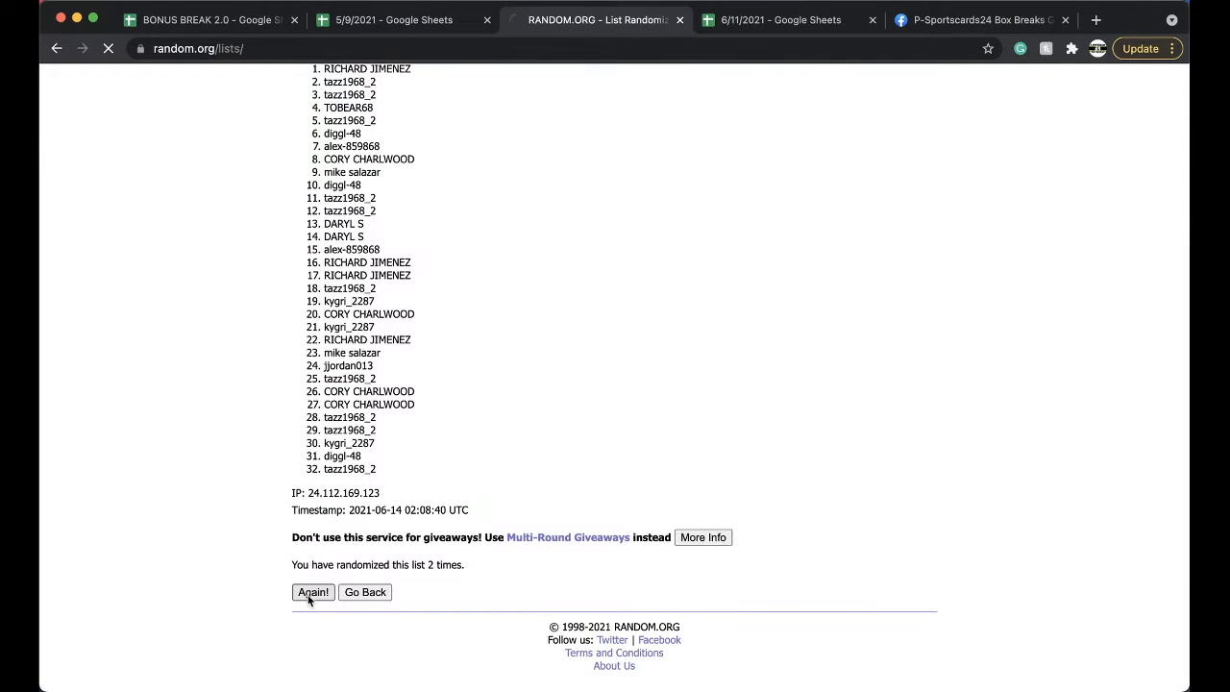
click(311, 592)
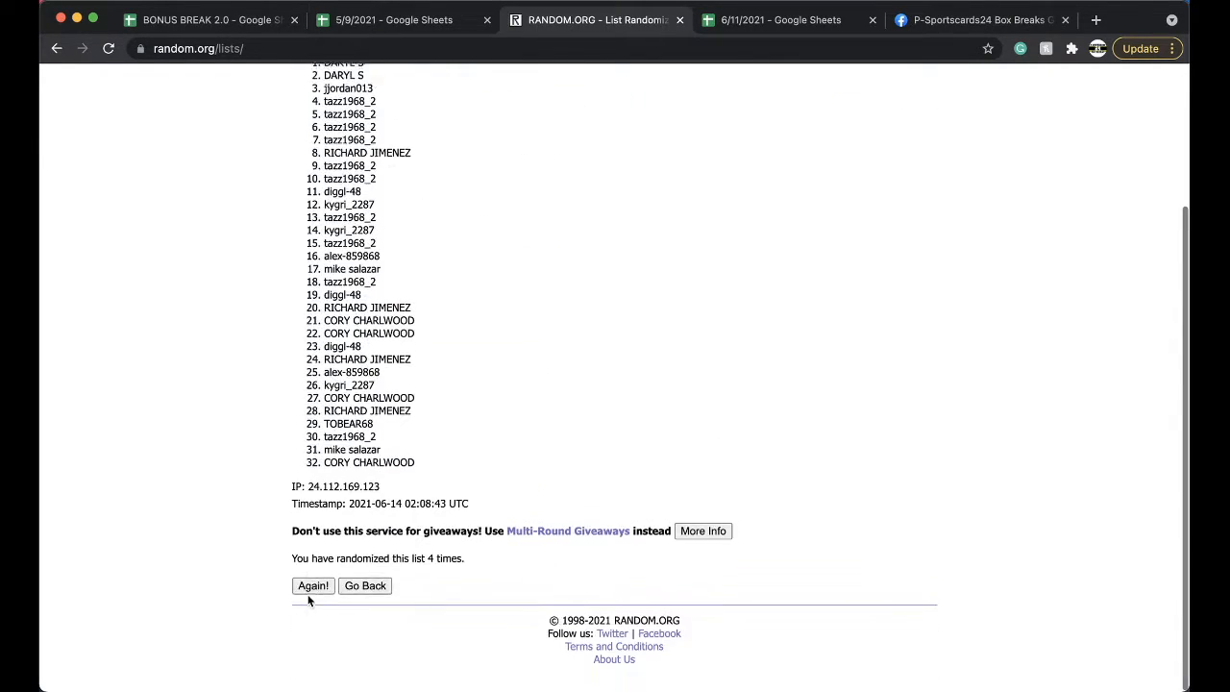
click(311, 584)
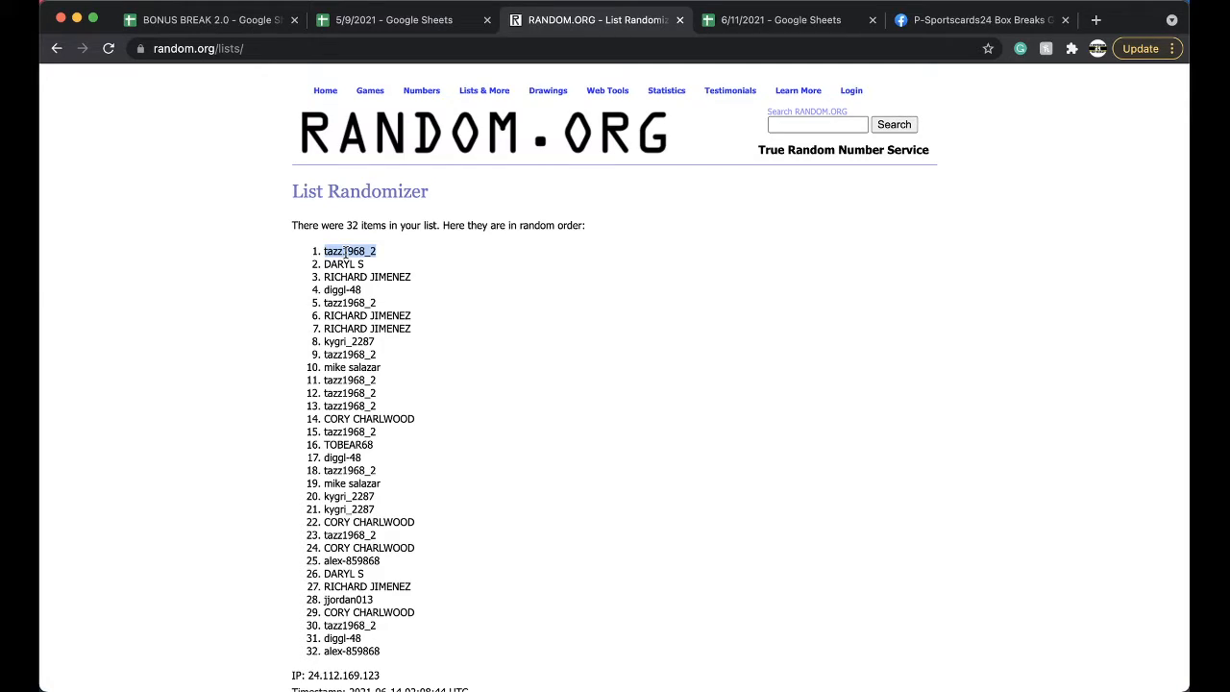
Move through the credit and team break sheets to the BONUS BREAK 2.0 log
click(780, 19)
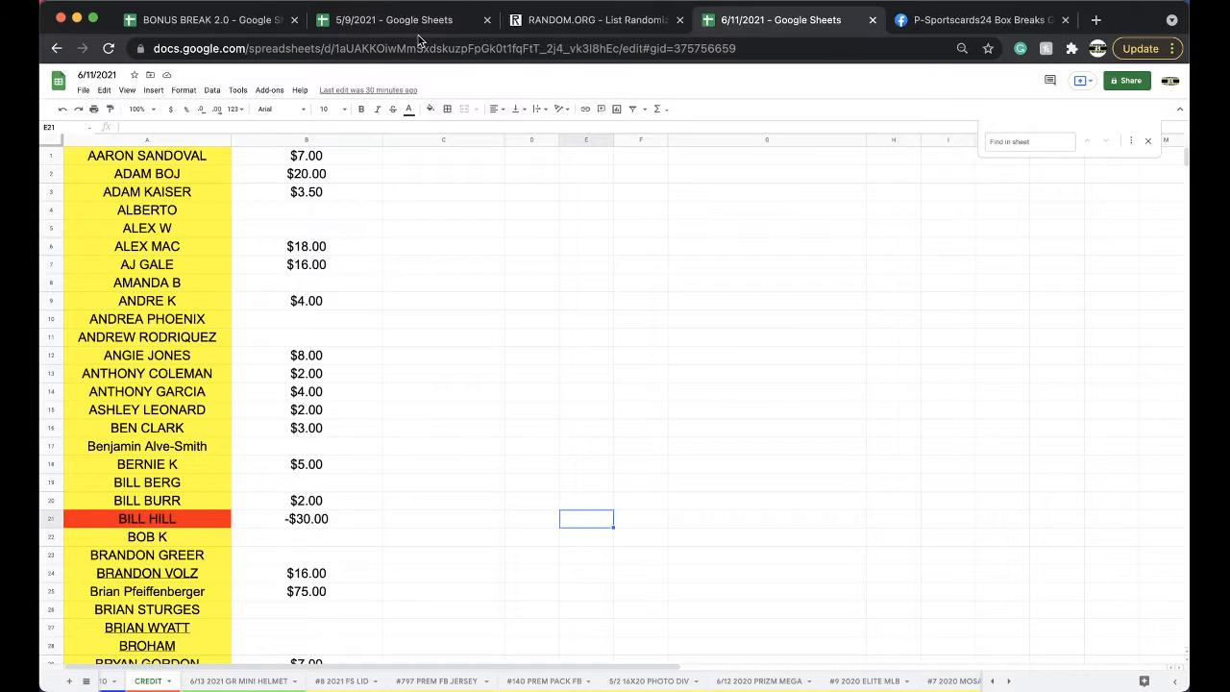
click(384, 19)
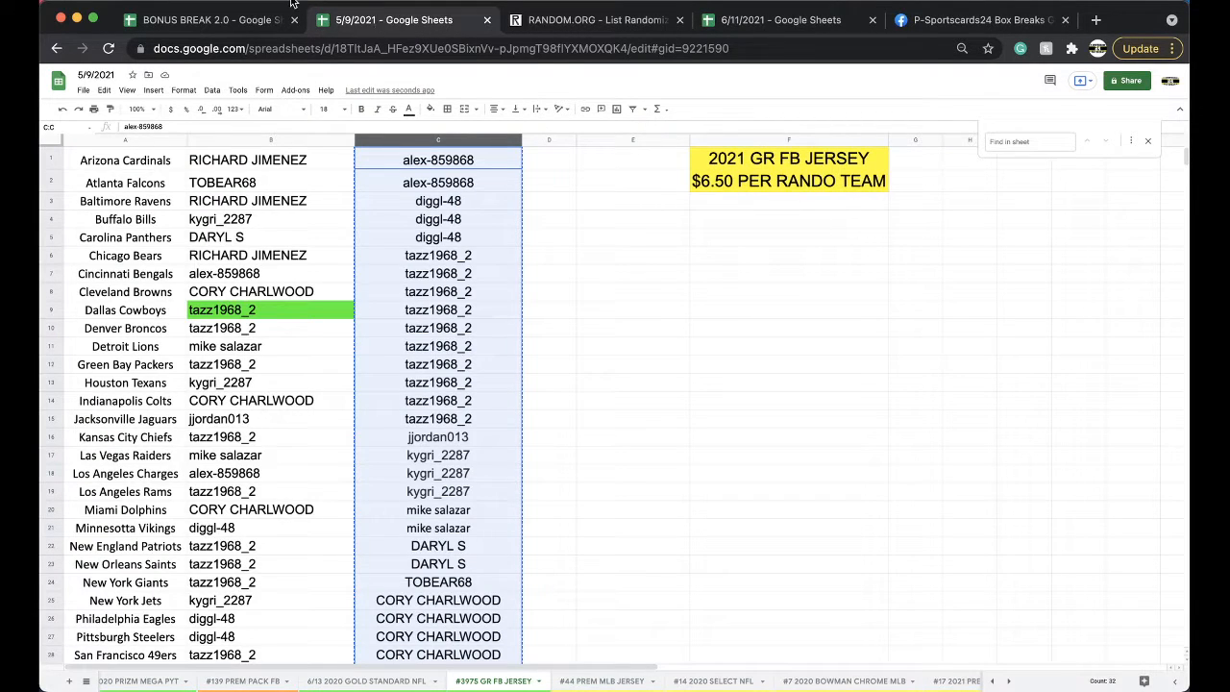
click(208, 19)
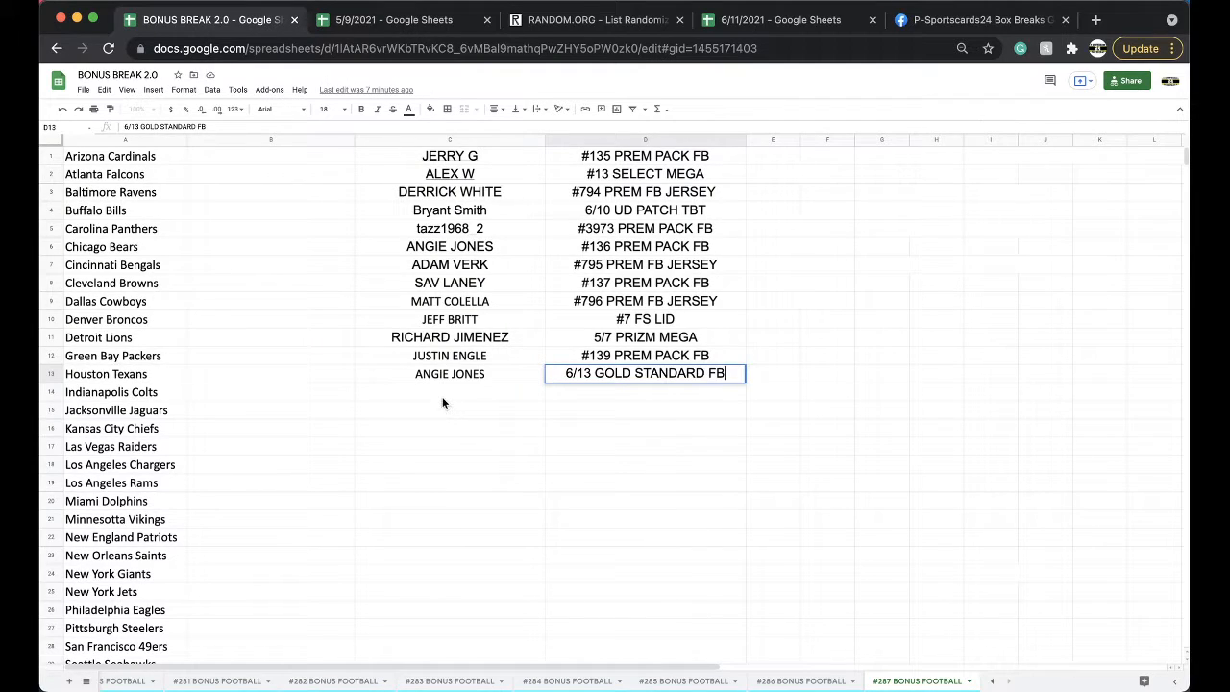
key(ctrl+v)
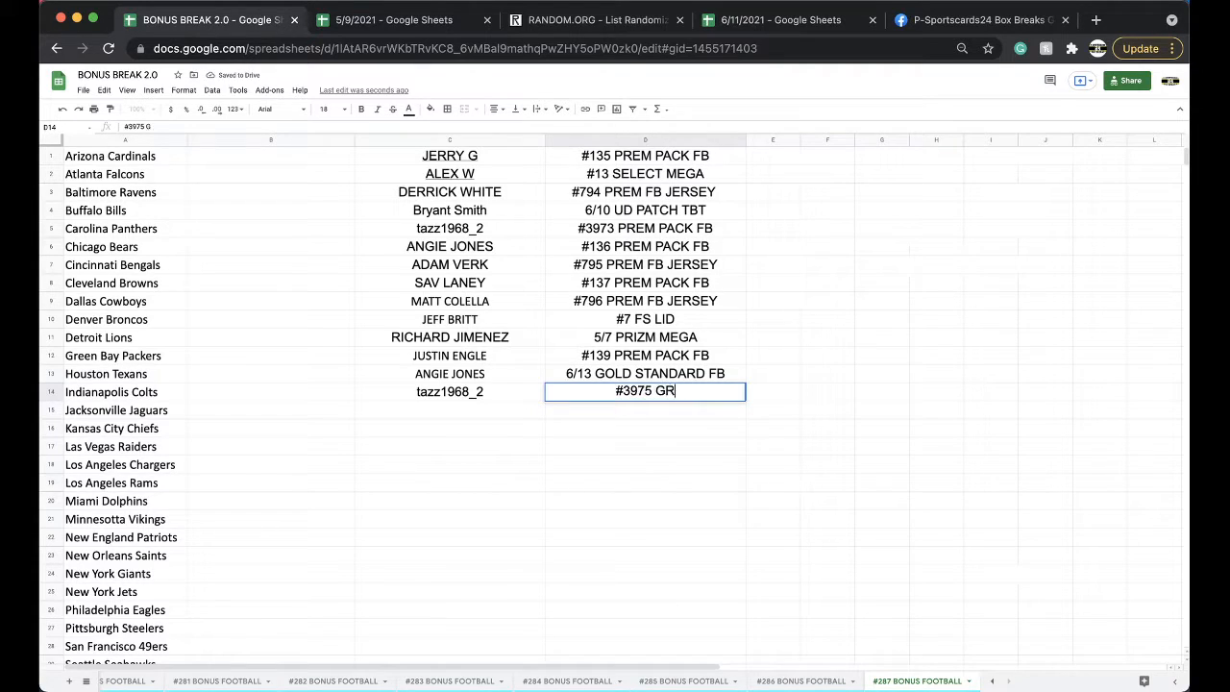
text(FB JERSE)
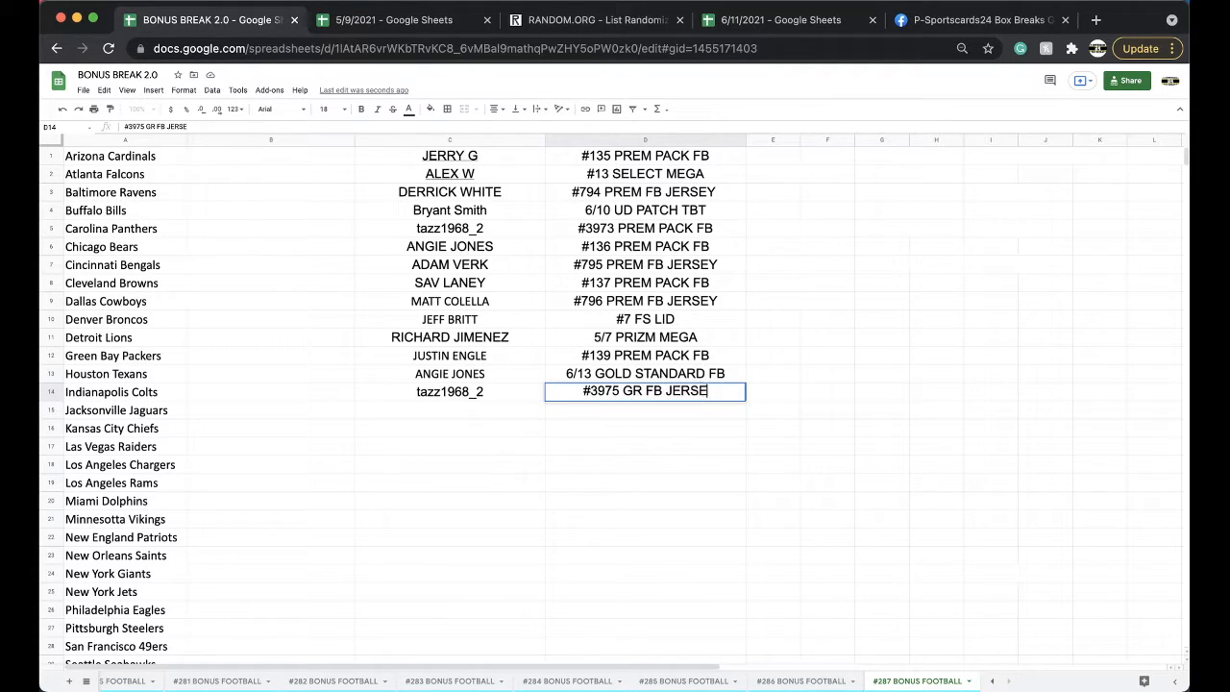
key(Return)
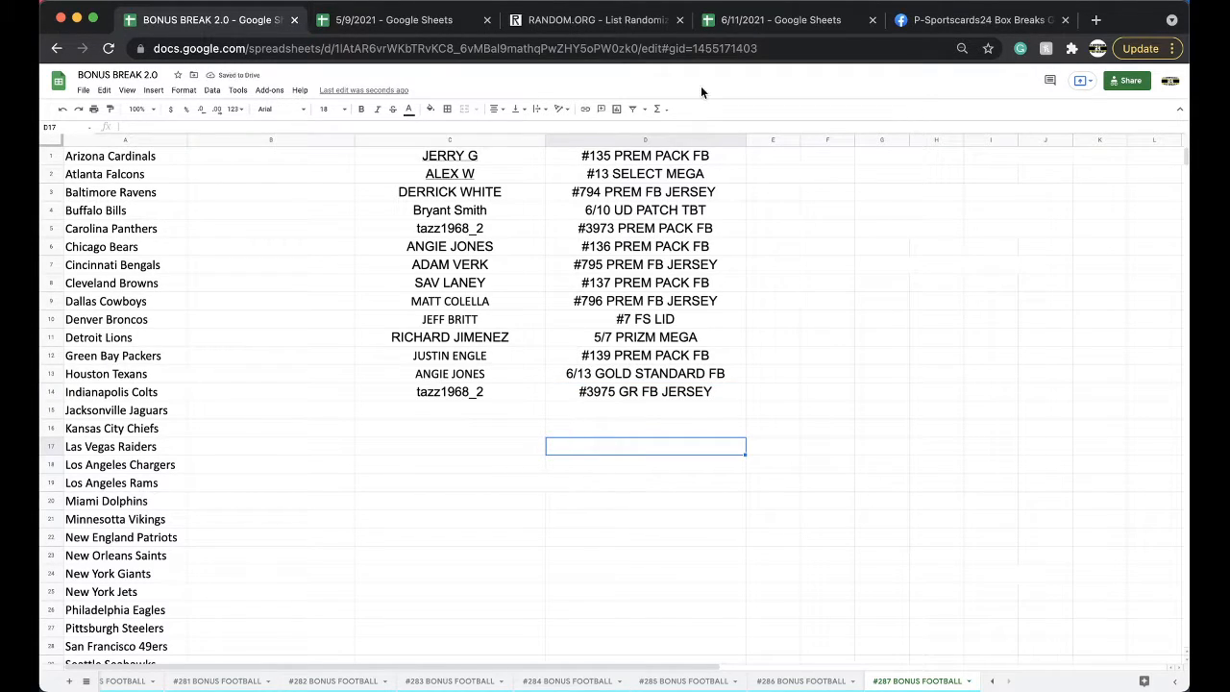
click(780, 19)
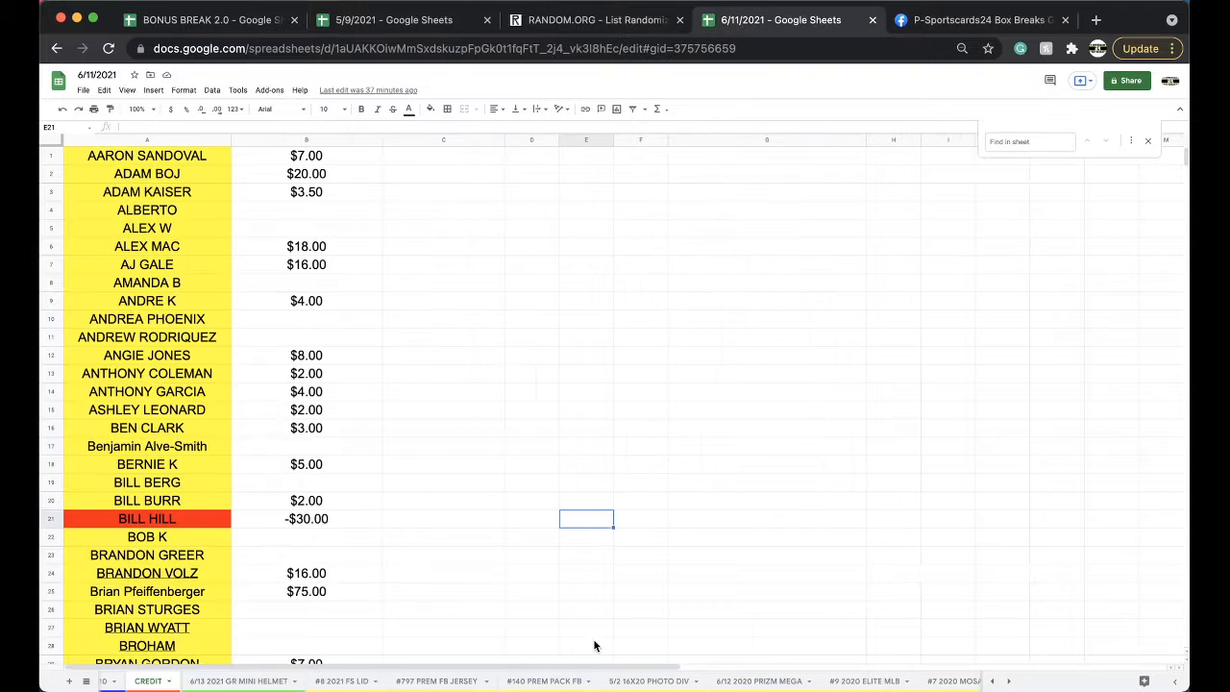
Browse the PREM FS LID and FB JERSEY sheets, then land on the 5/9/2021 workbook's 2020 SELECT NFL MEGA tab
click(342, 680)
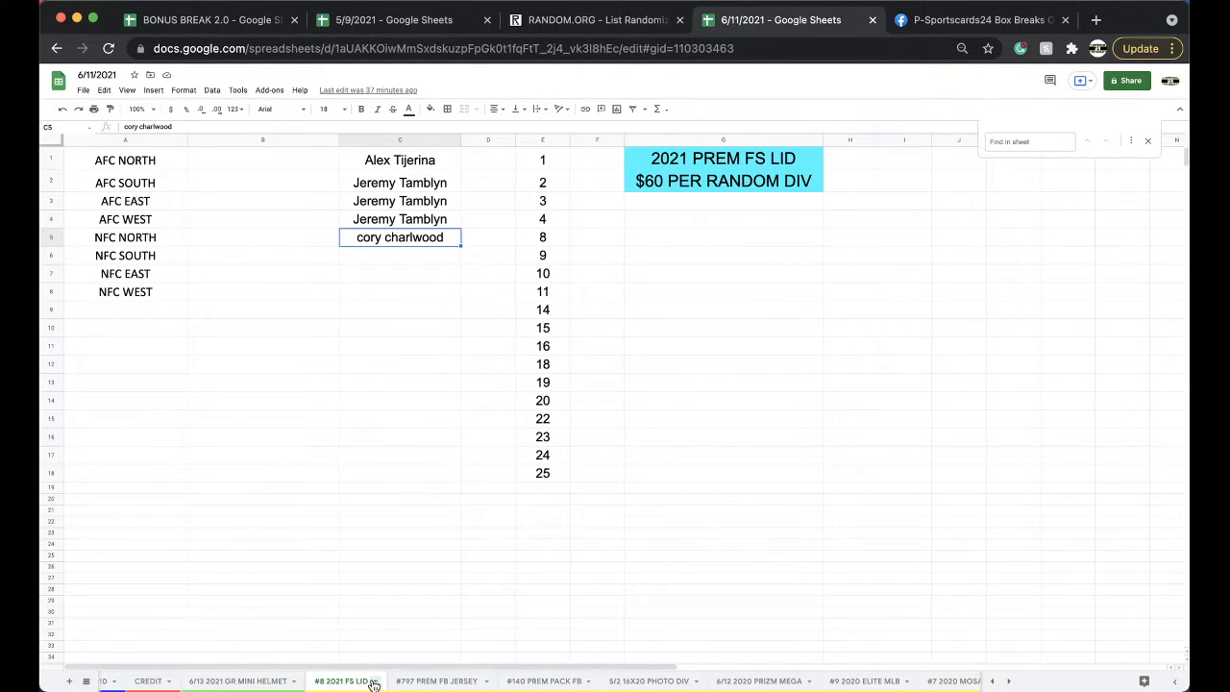
click(436, 680)
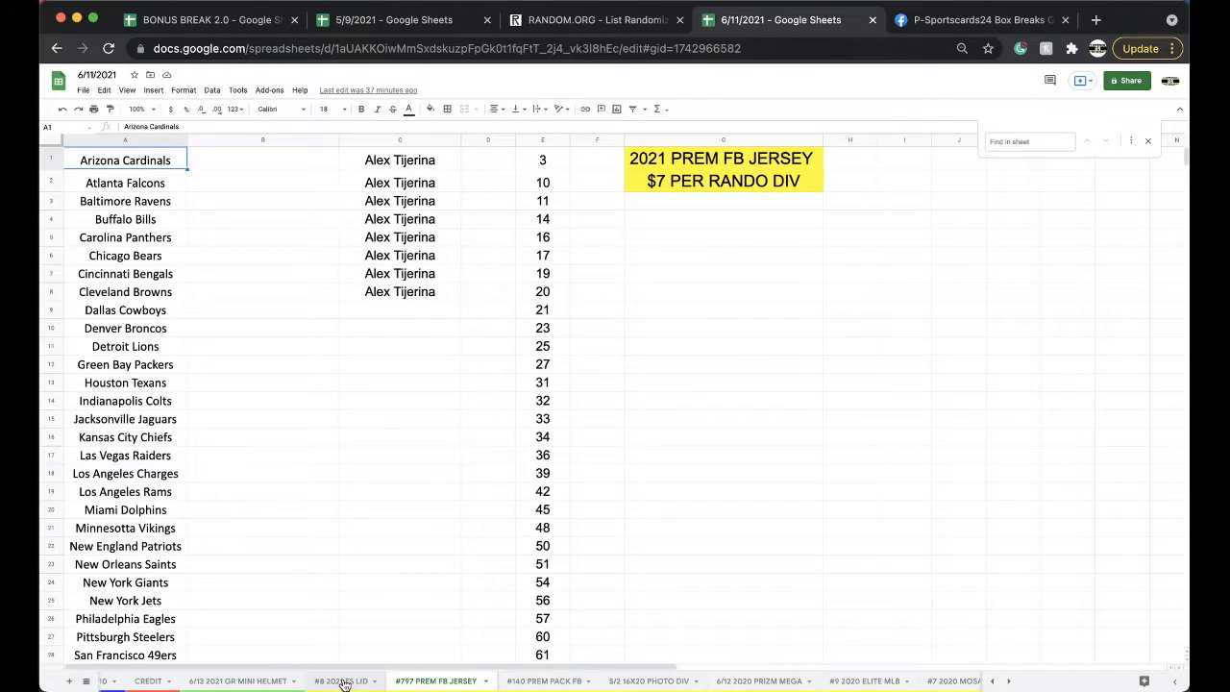
click(342, 680)
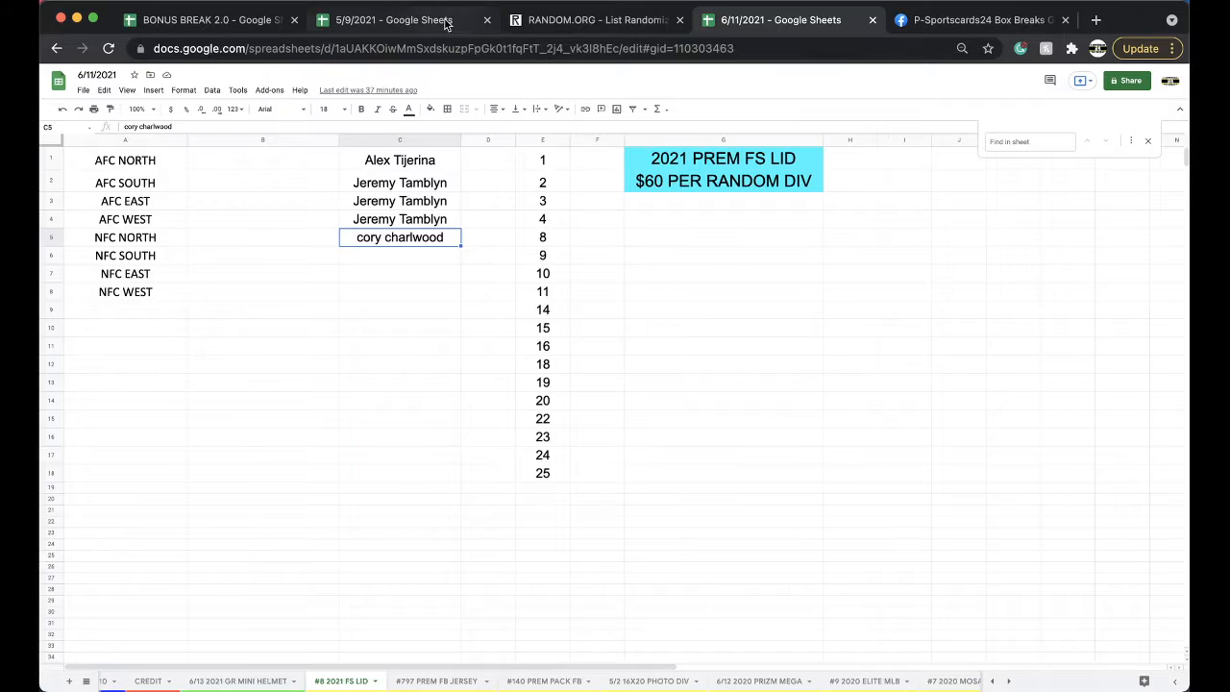
click(392, 19)
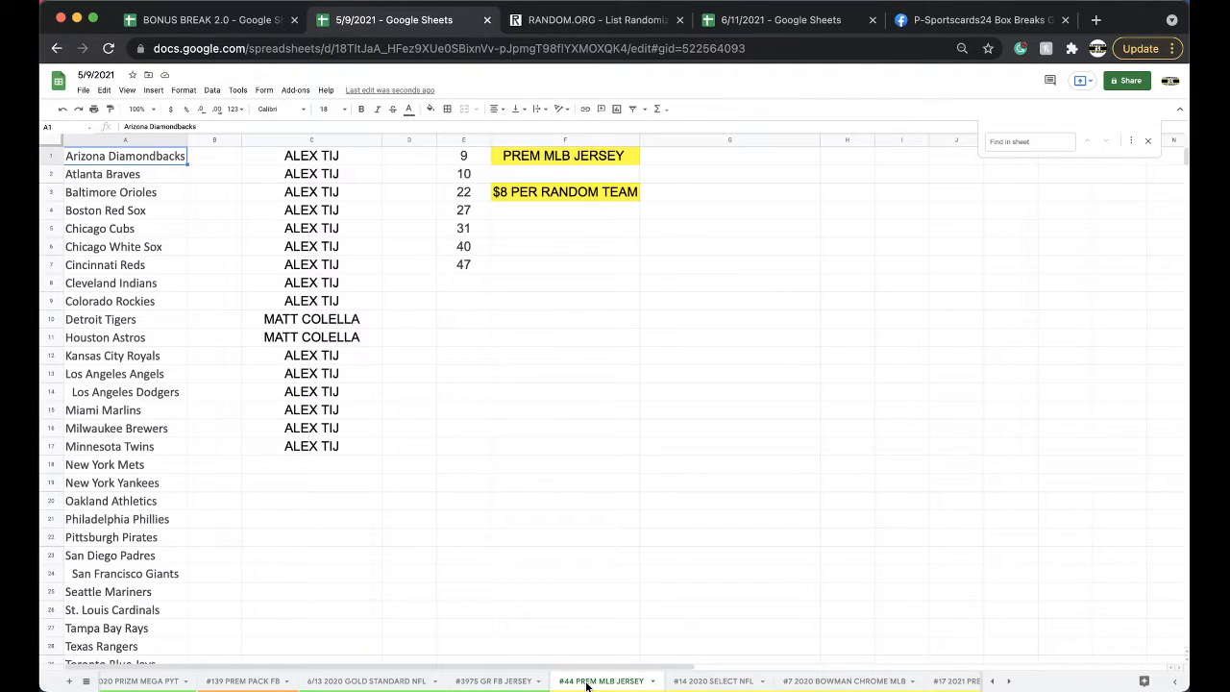
click(649, 680)
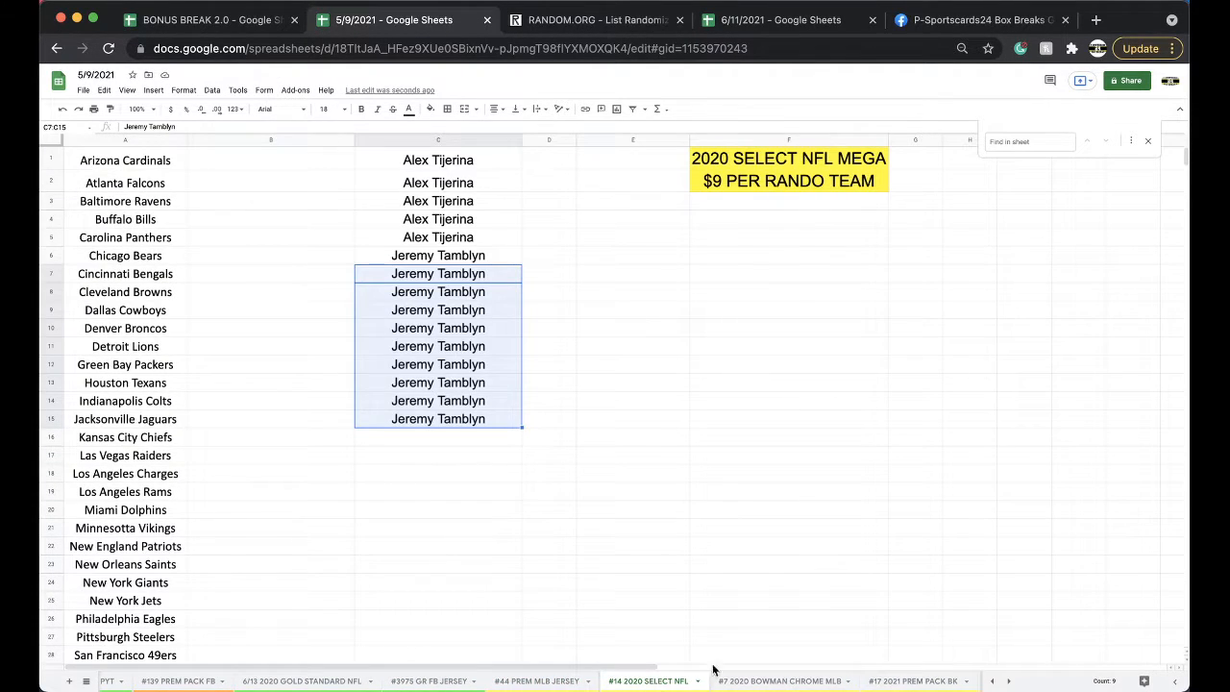